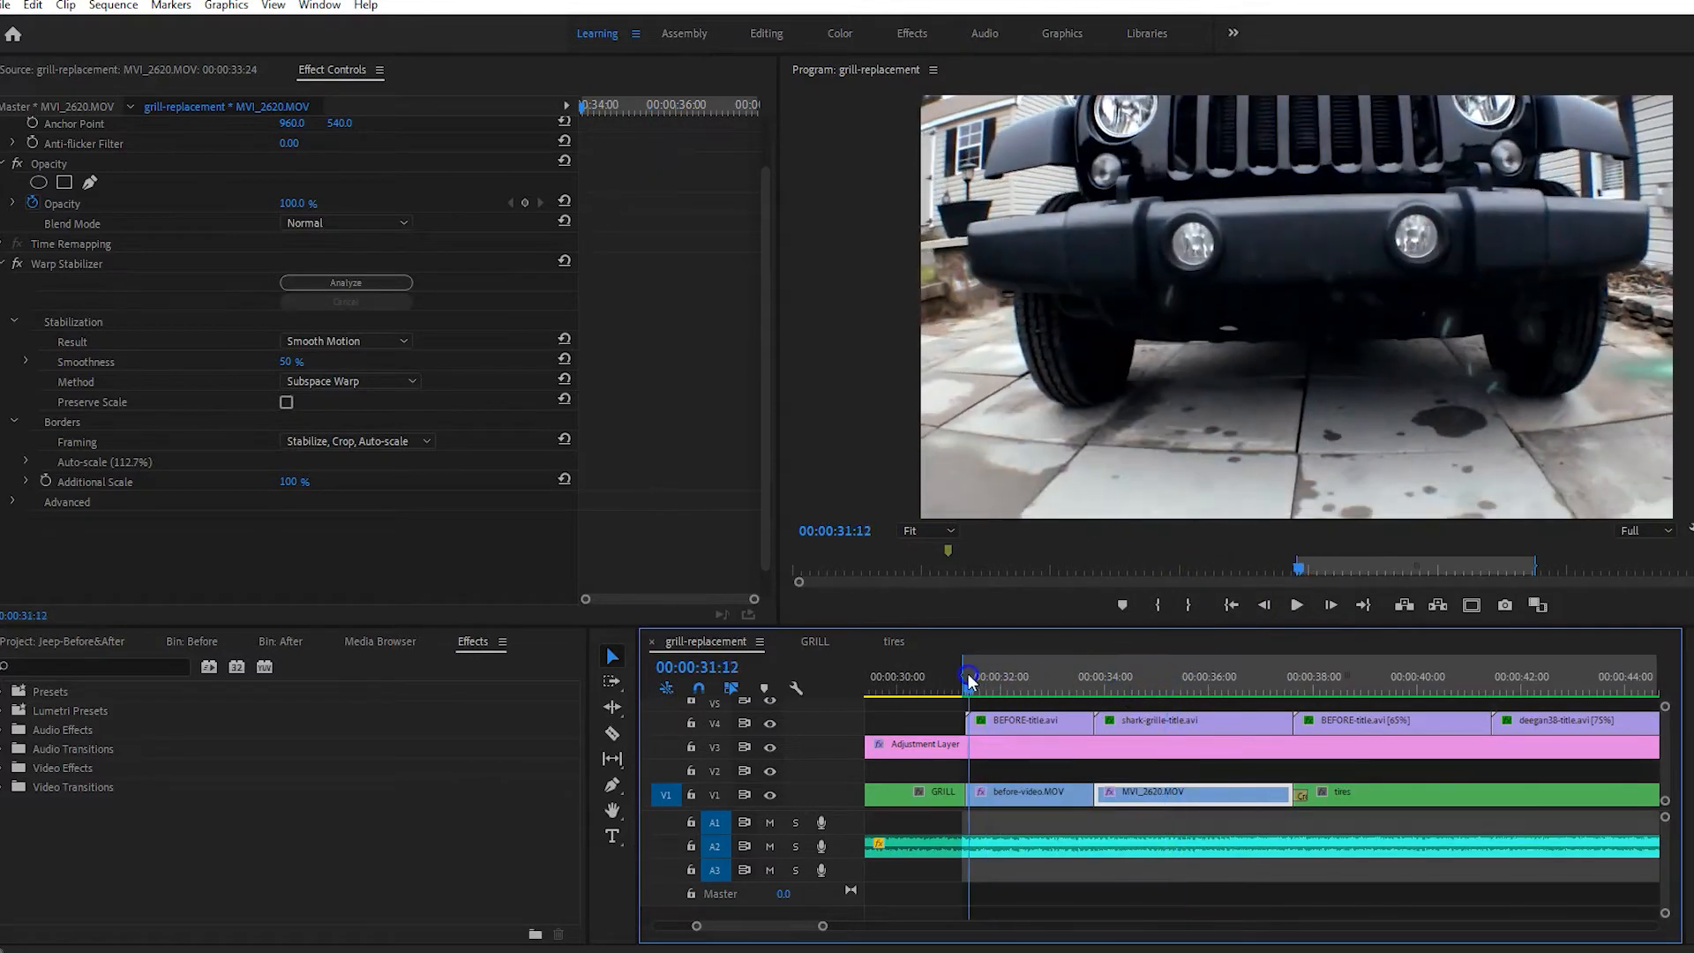
# Move the playhead through the Before section to the start of the tires section.
pyautogui.click(1297, 606)
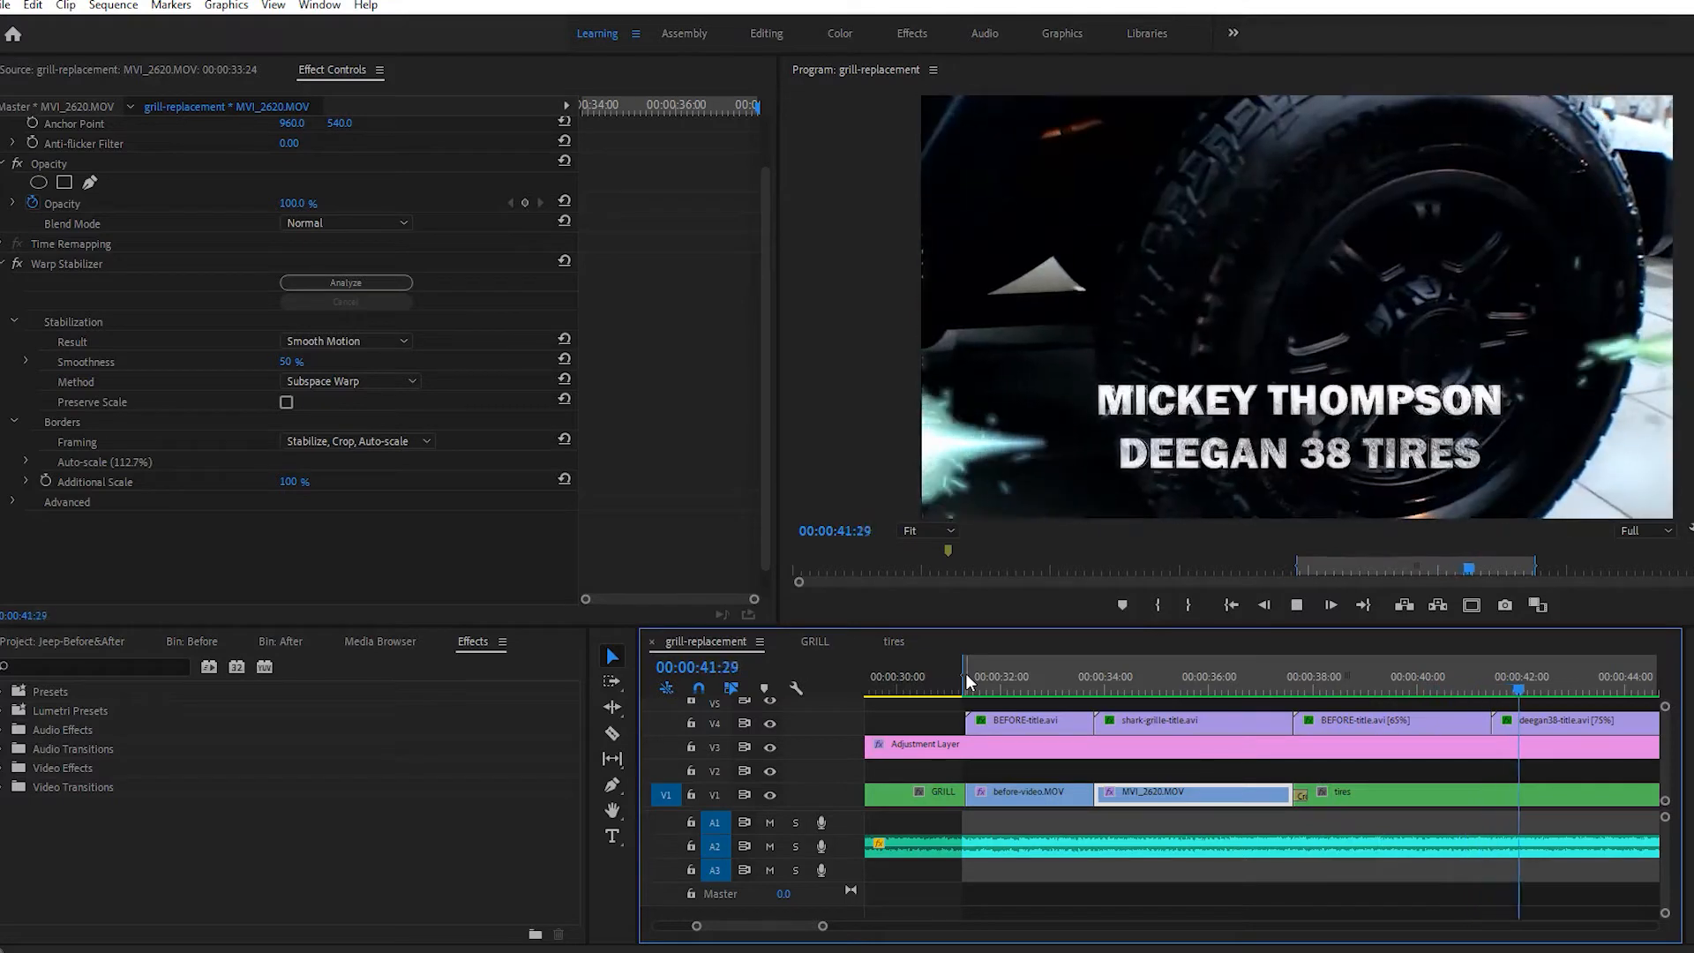
pyautogui.click(1295, 604)
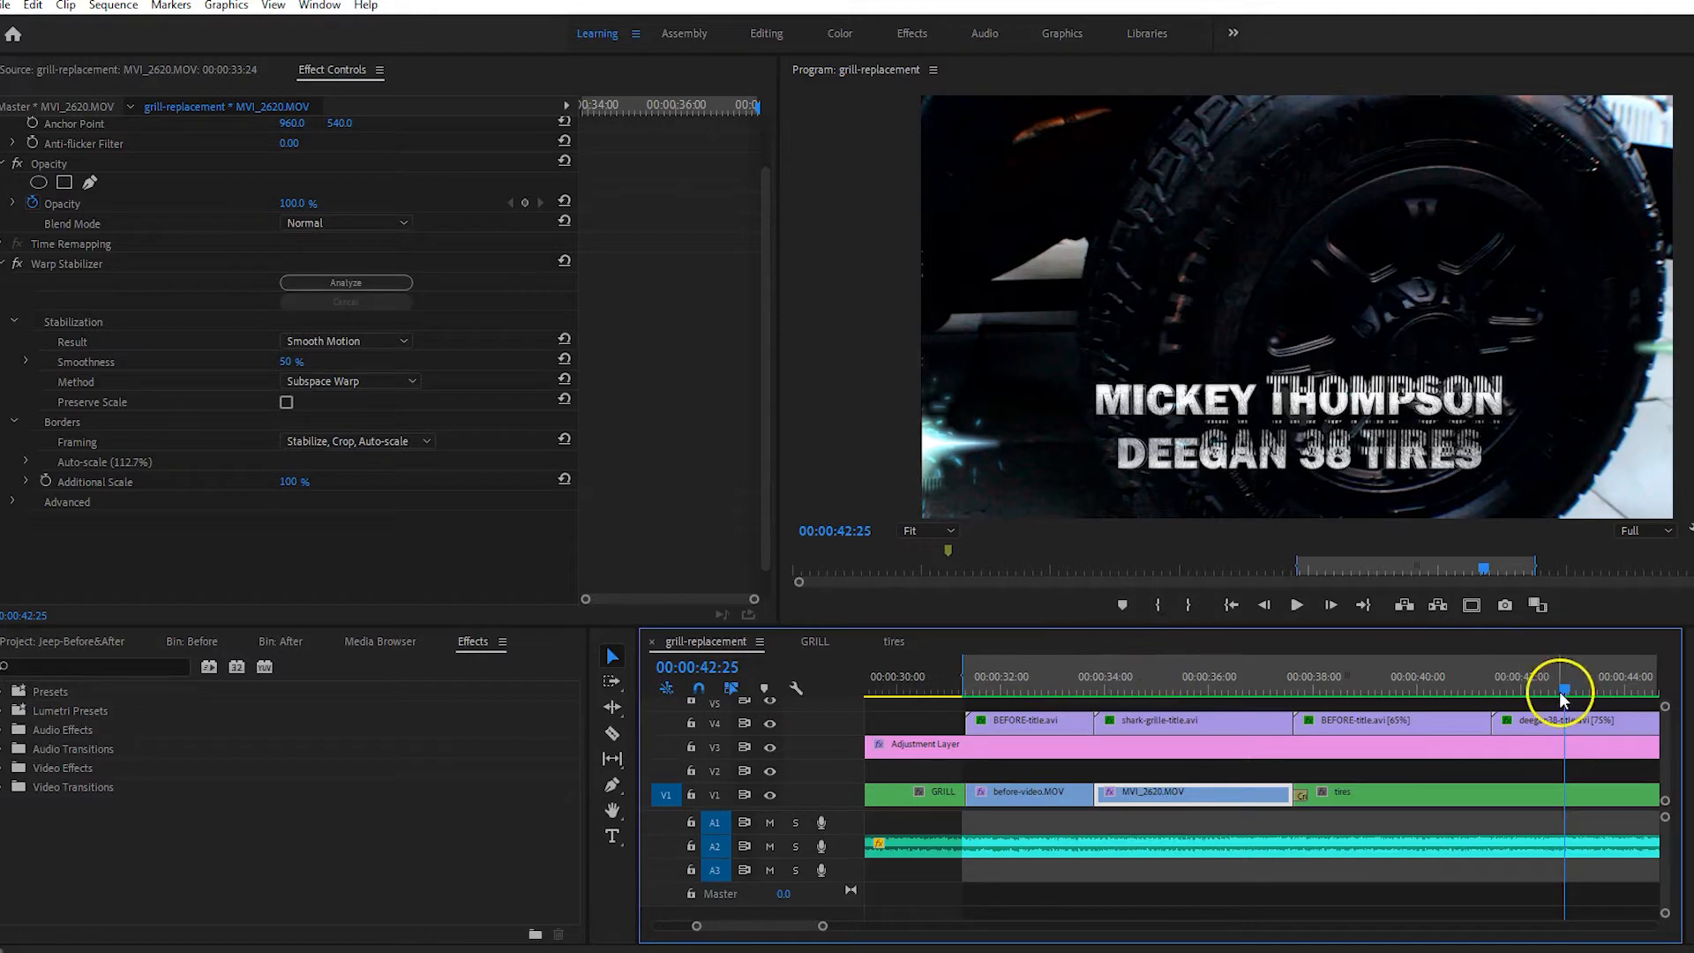
pyautogui.click(1027, 792)
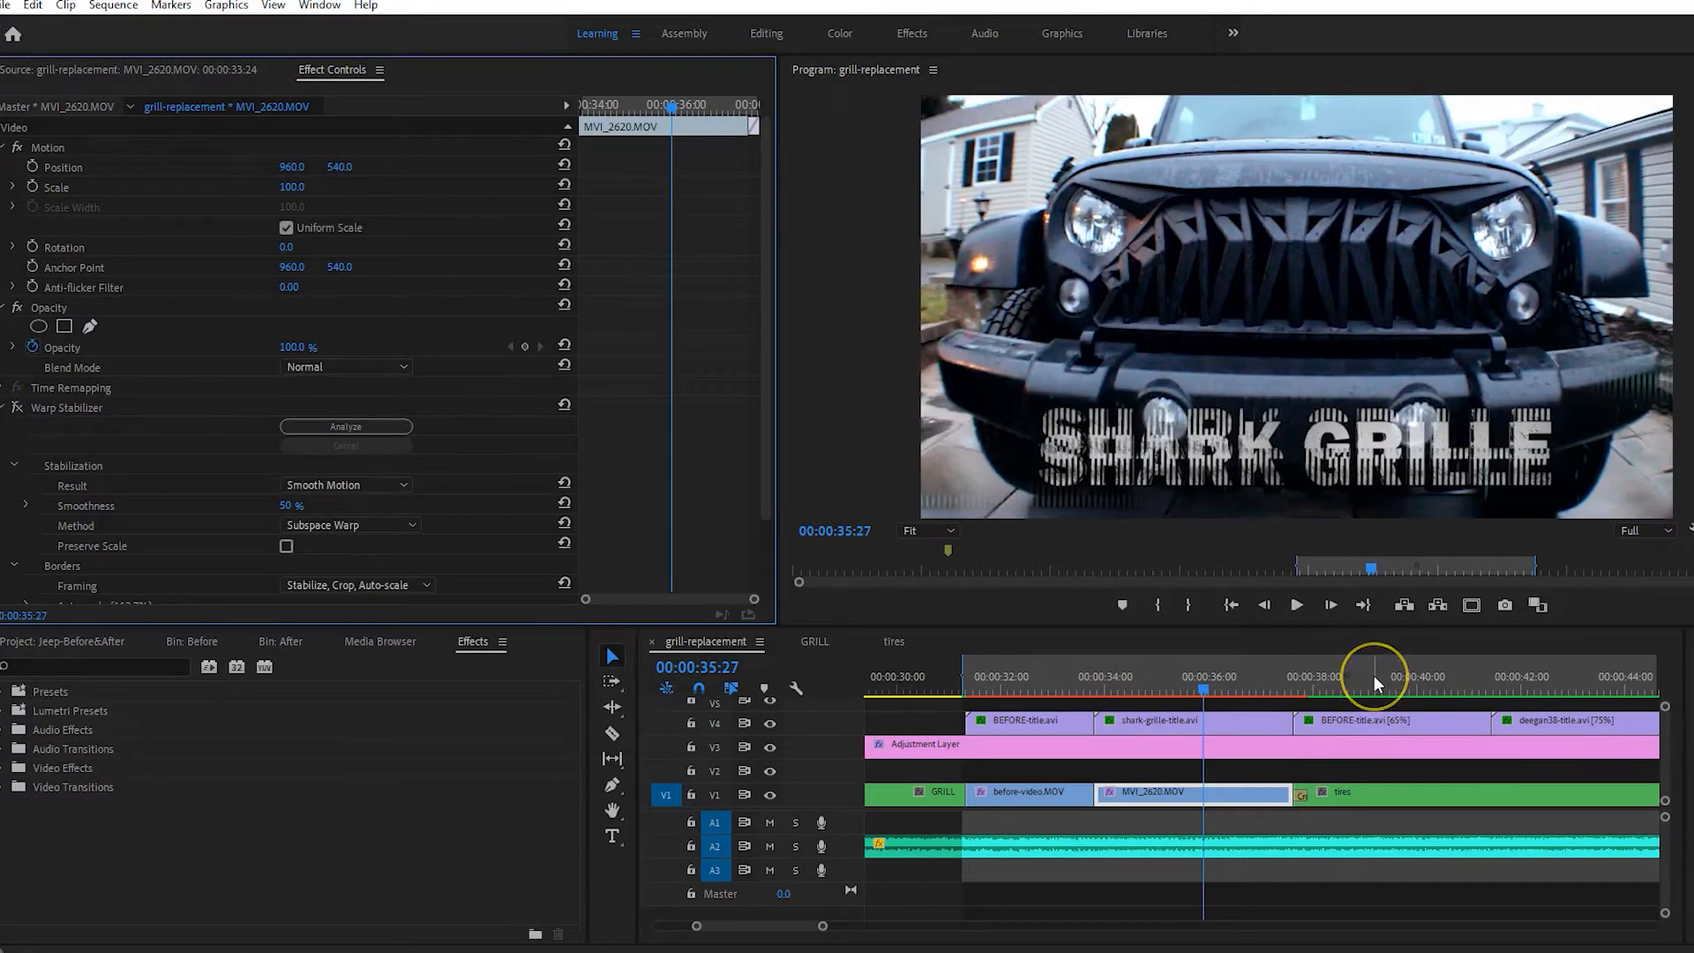
pyautogui.click(1373, 685)
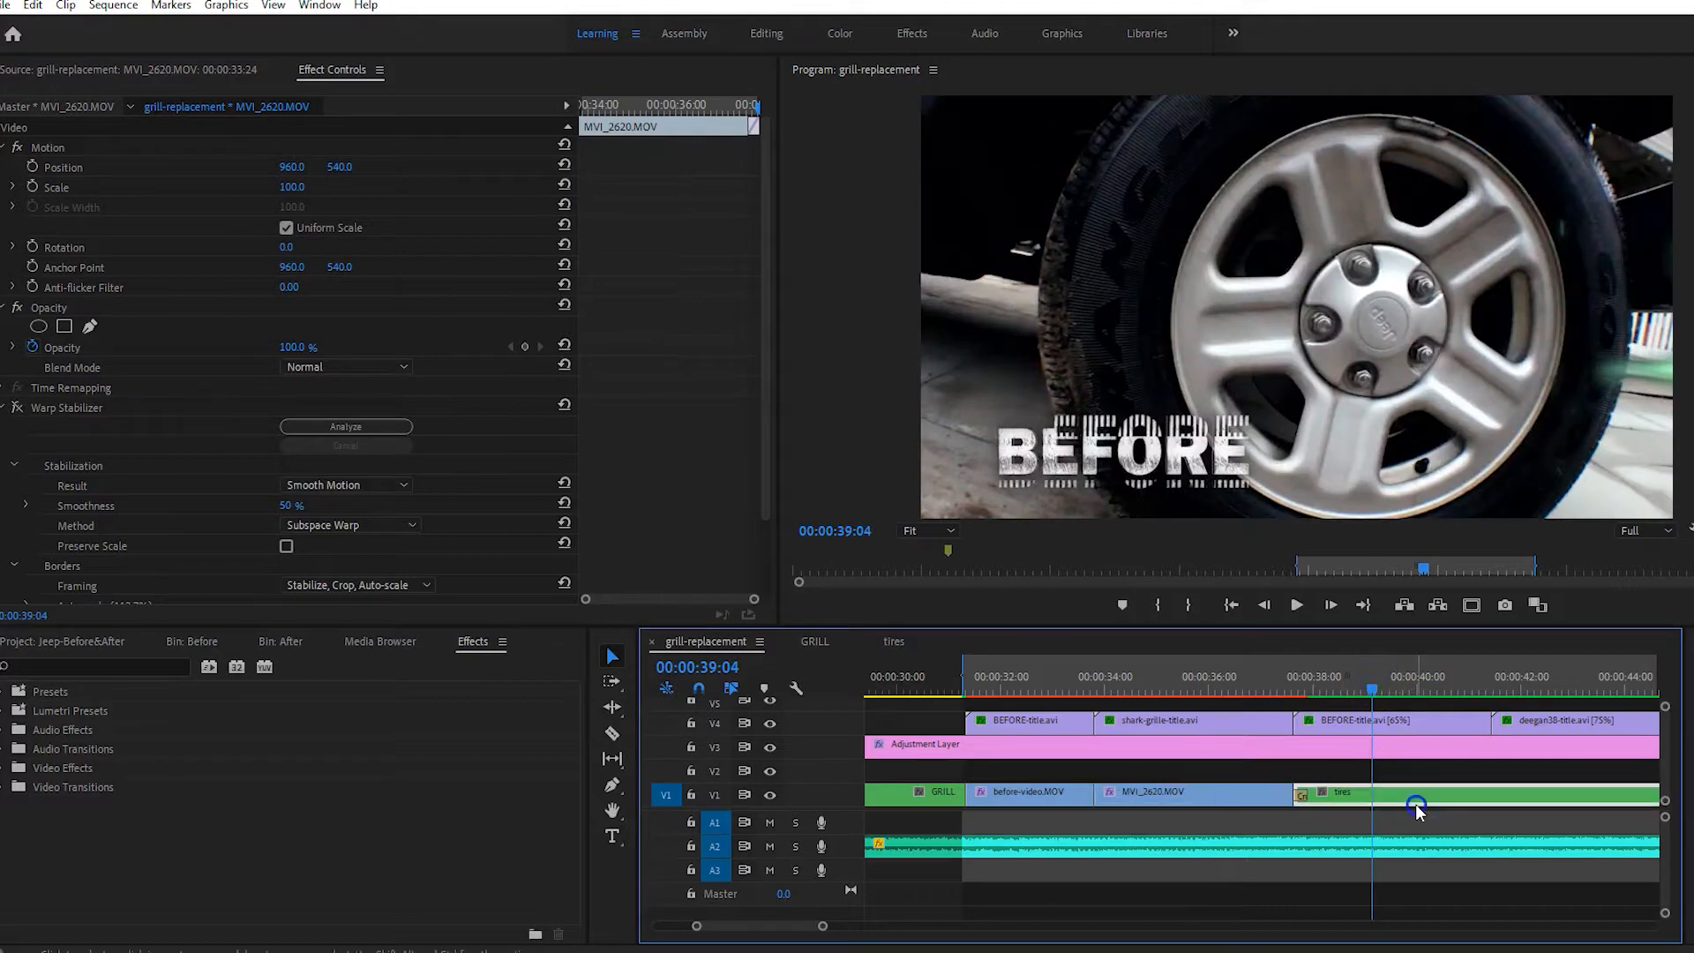
# Enter the tires nested sequence and select its MVI_2620.MOV clip to show Warp Stabilizer.
pyautogui.click(1415, 794)
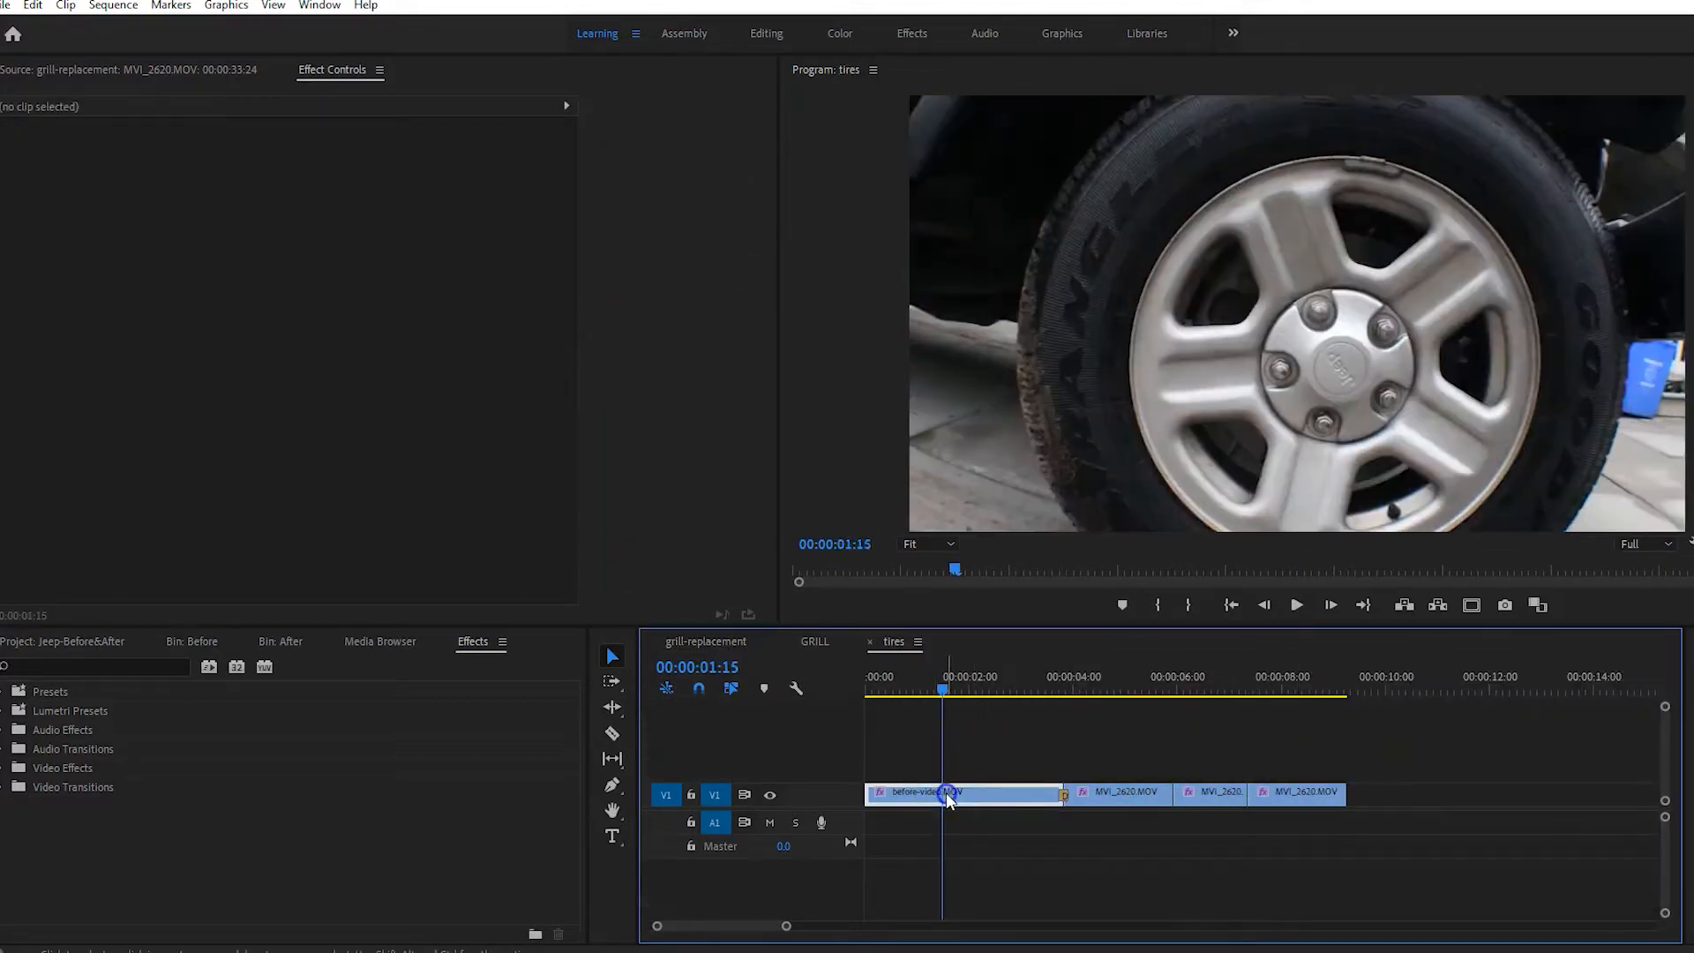
pyautogui.click(950, 790)
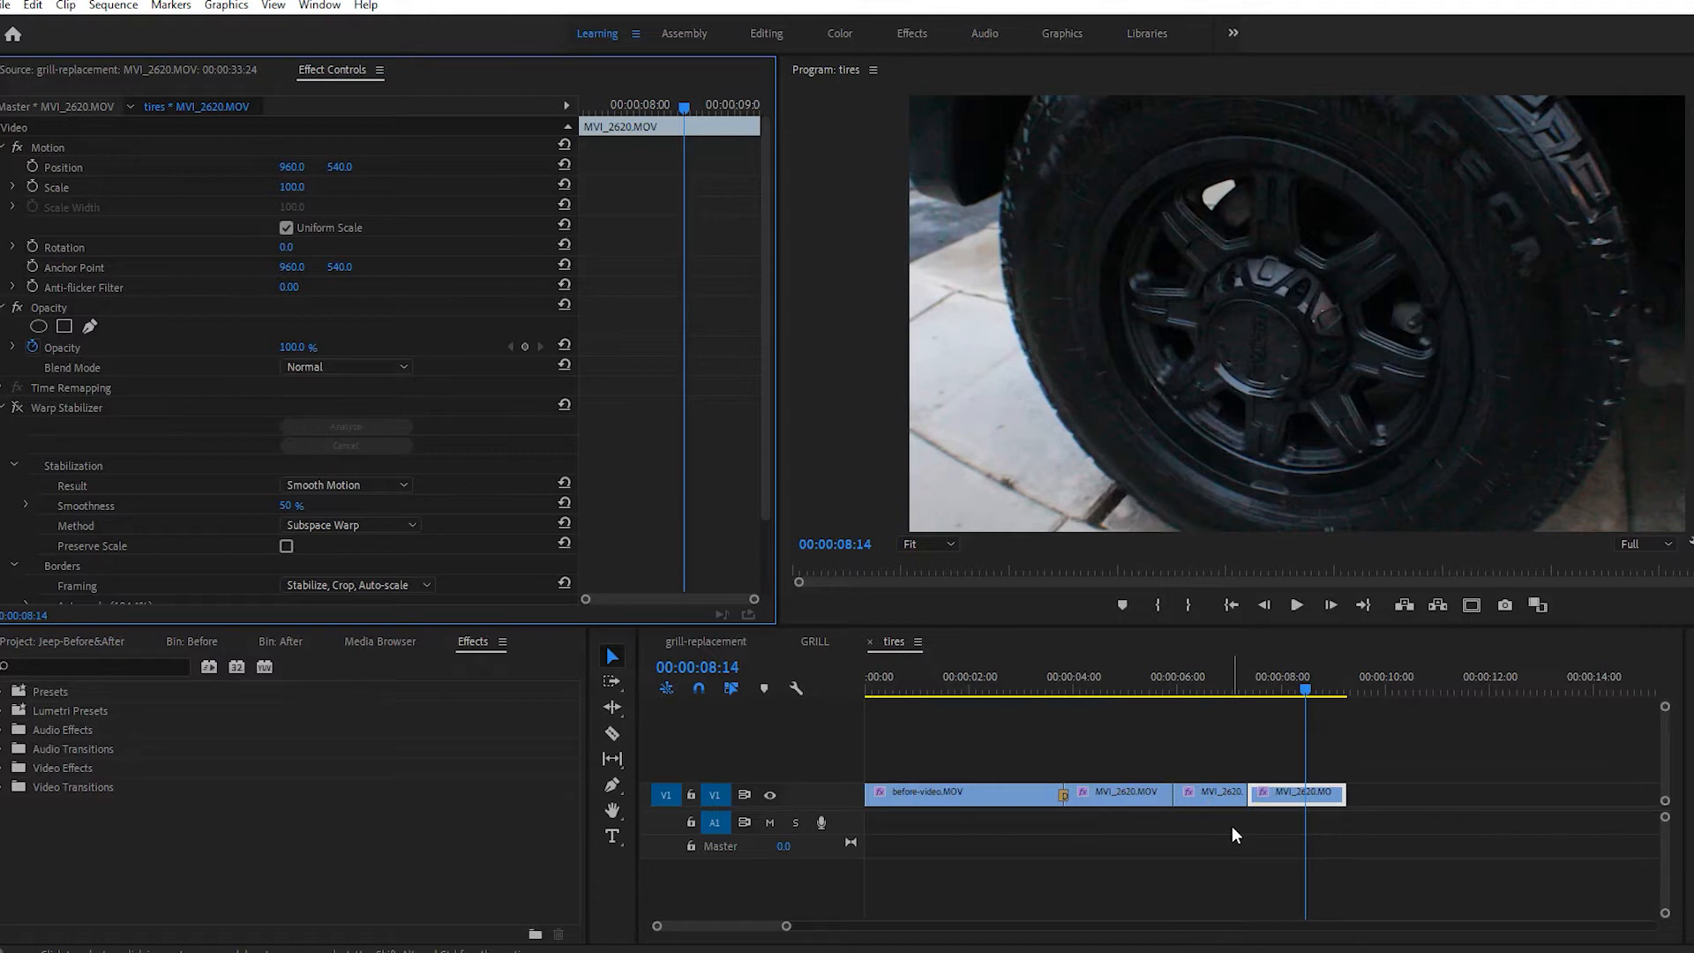
pyautogui.moveTo(756, 662)
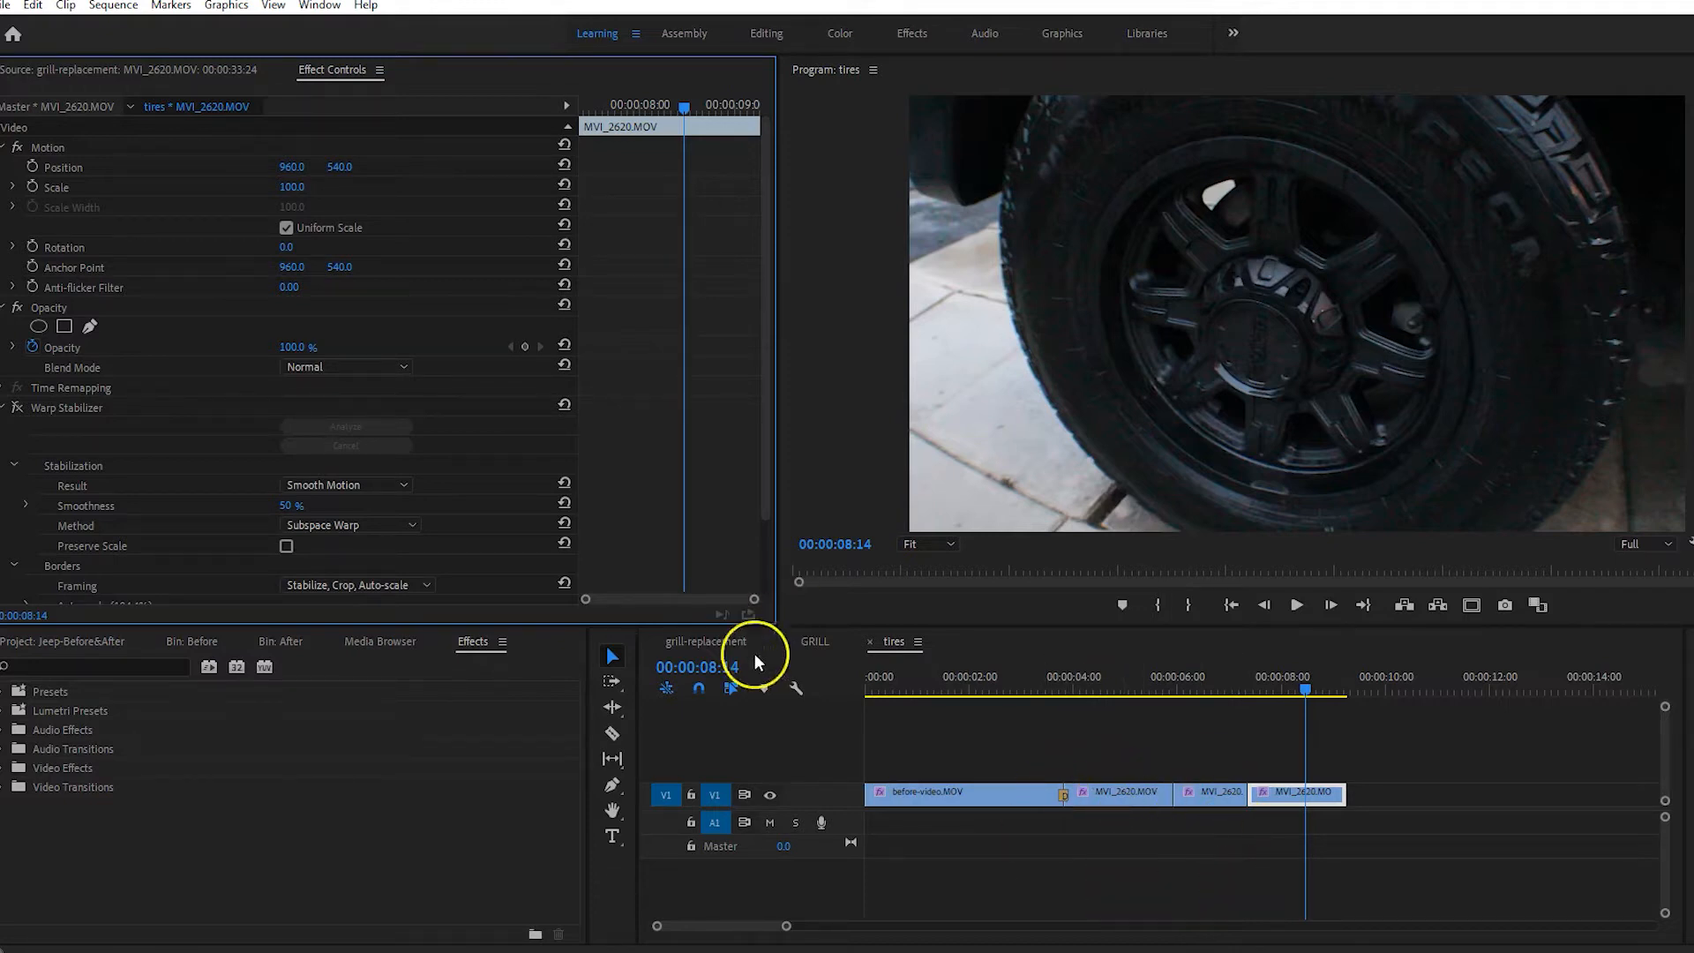
pyautogui.click(706, 643)
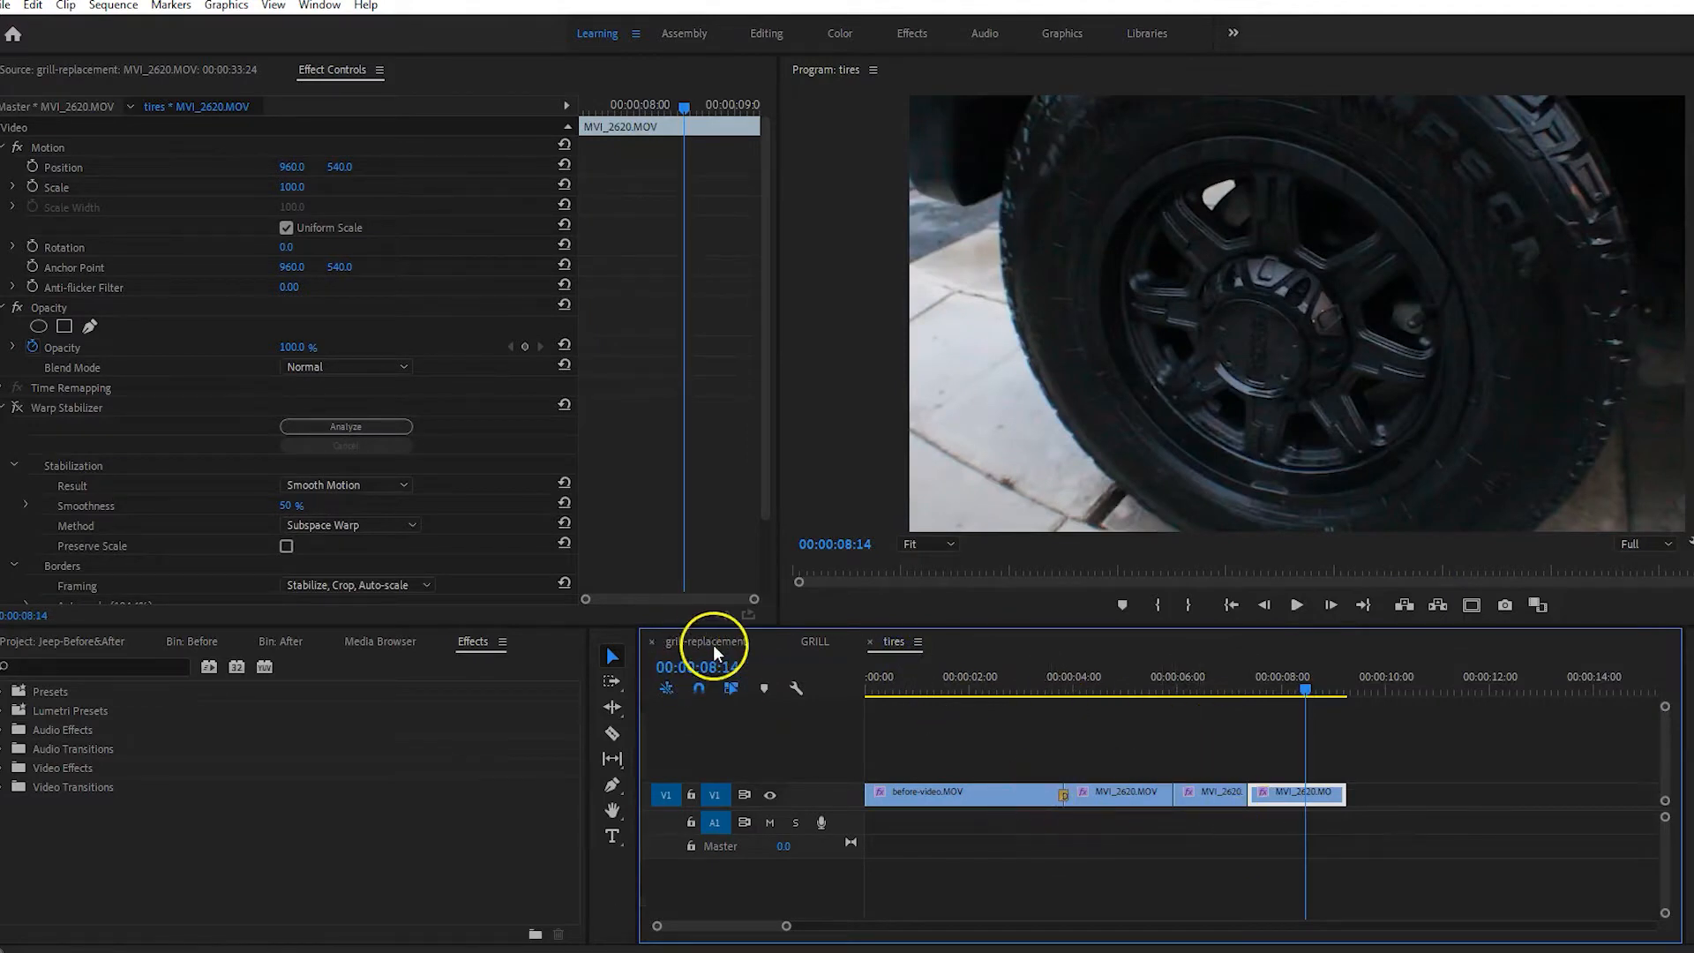
# Switch back to the grill-replacement sequence to review the tires section.
pyautogui.click(705, 643)
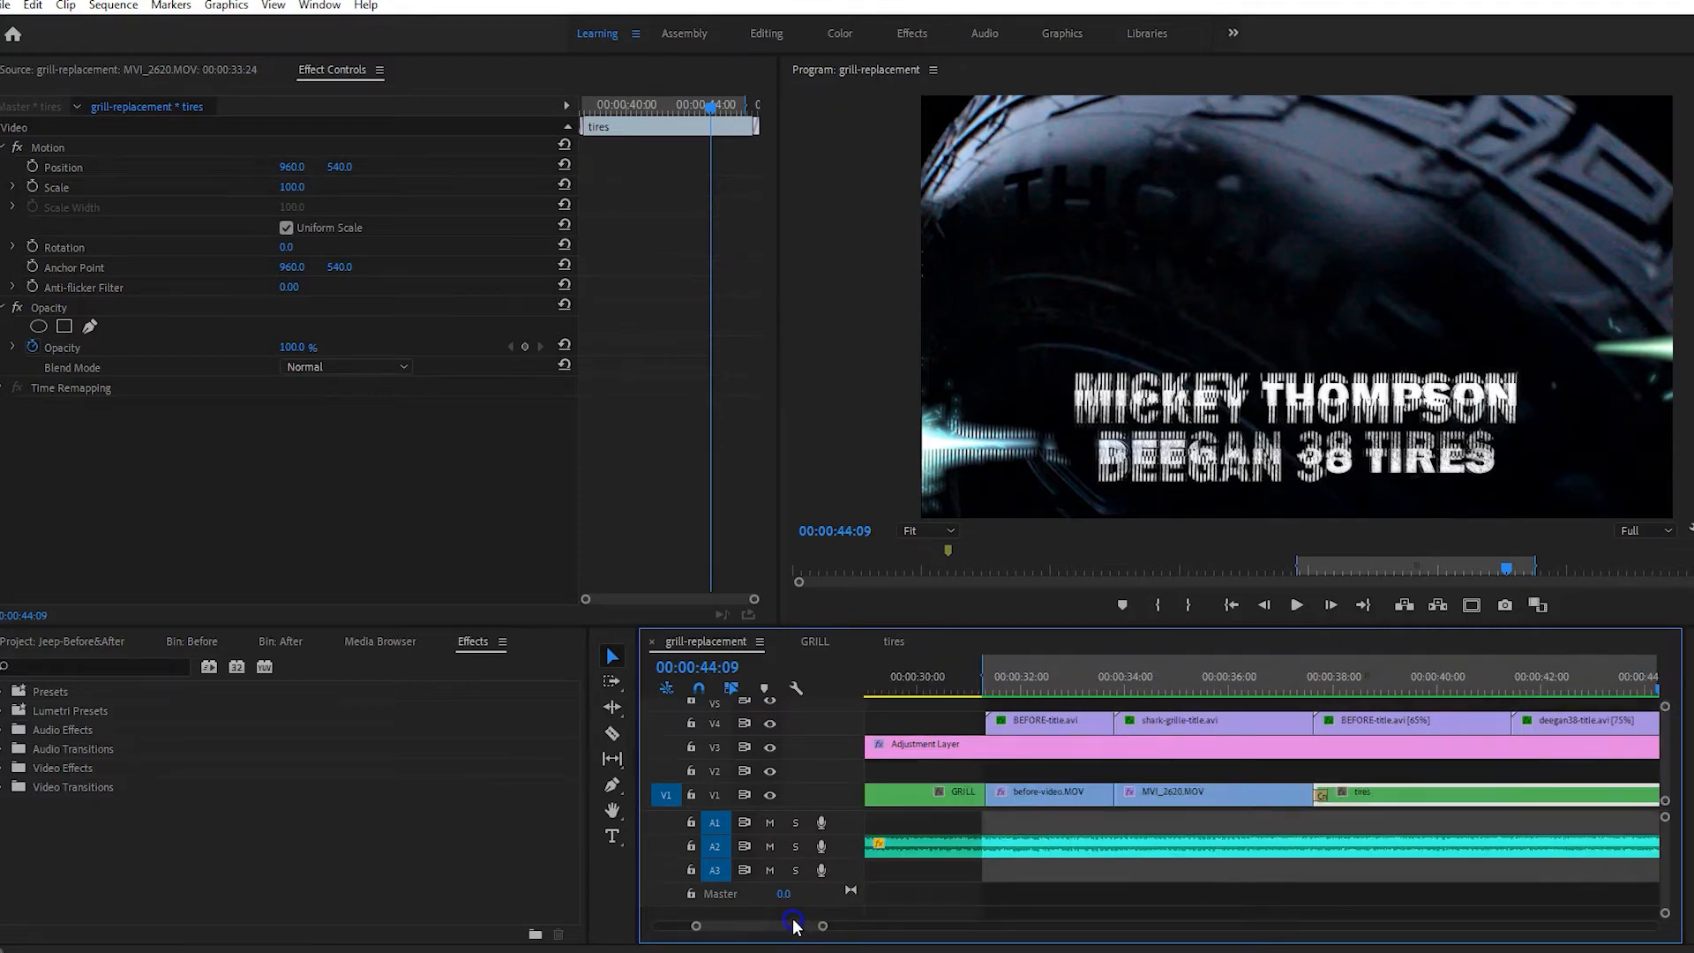
# Search the Effects library for 'warp' to locate Warp Stabilizer for before-video.MOV.
pyautogui.click(1052, 792)
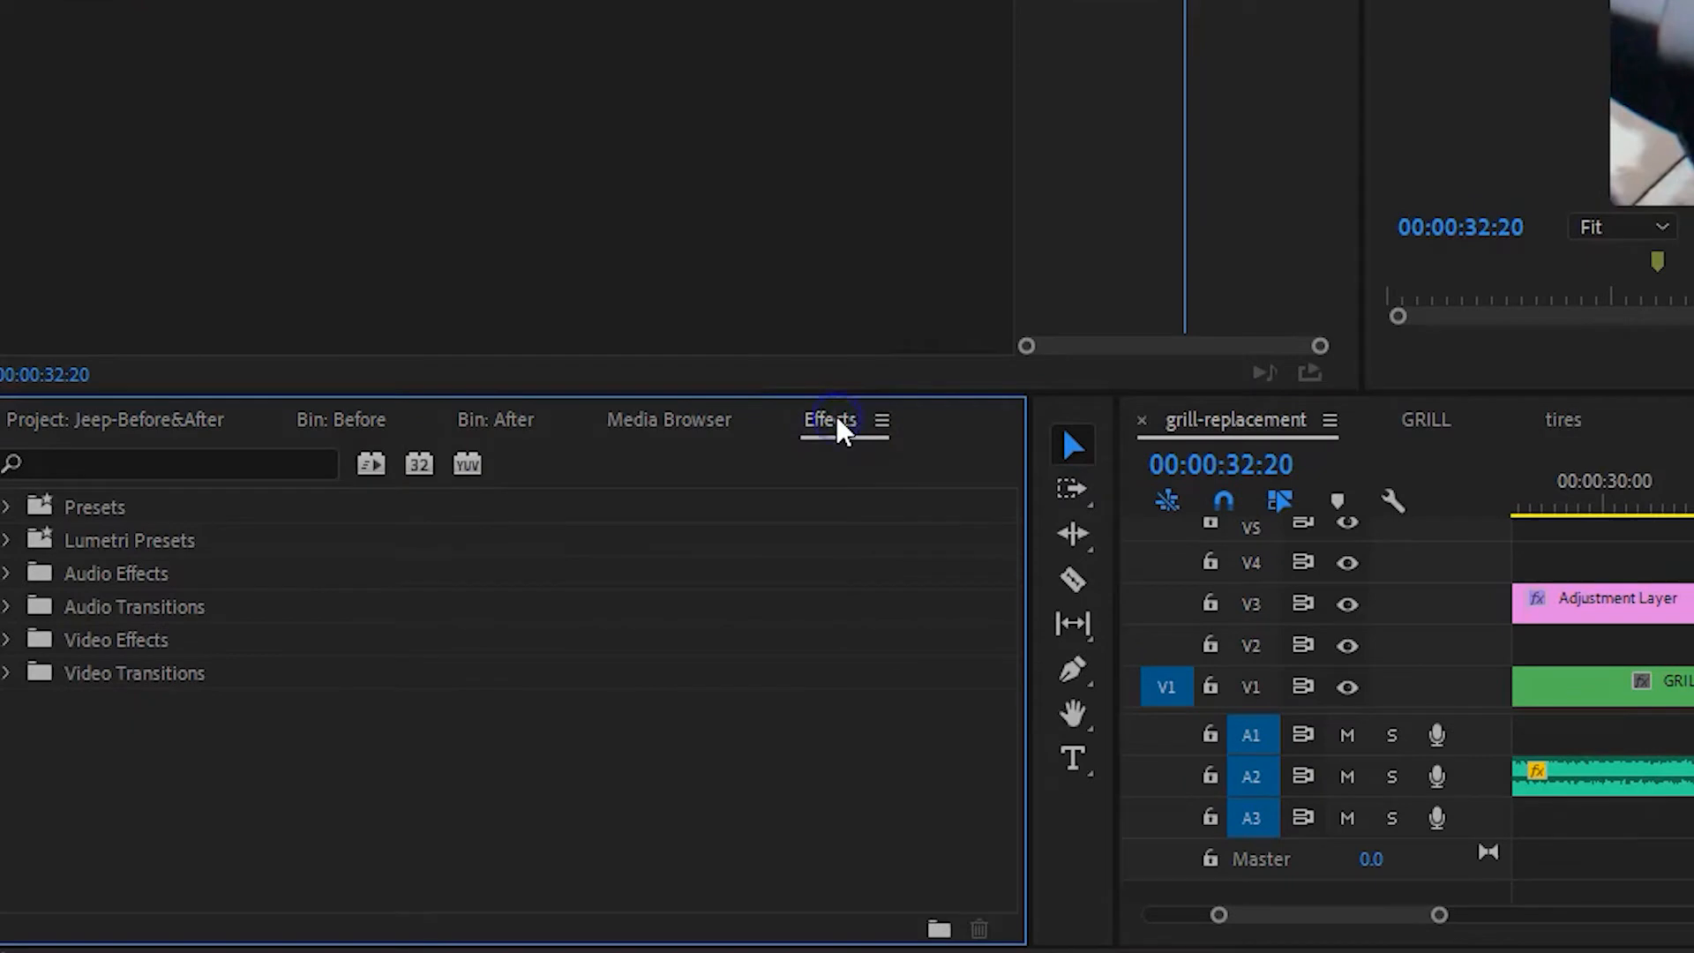
pyautogui.click(133, 466)
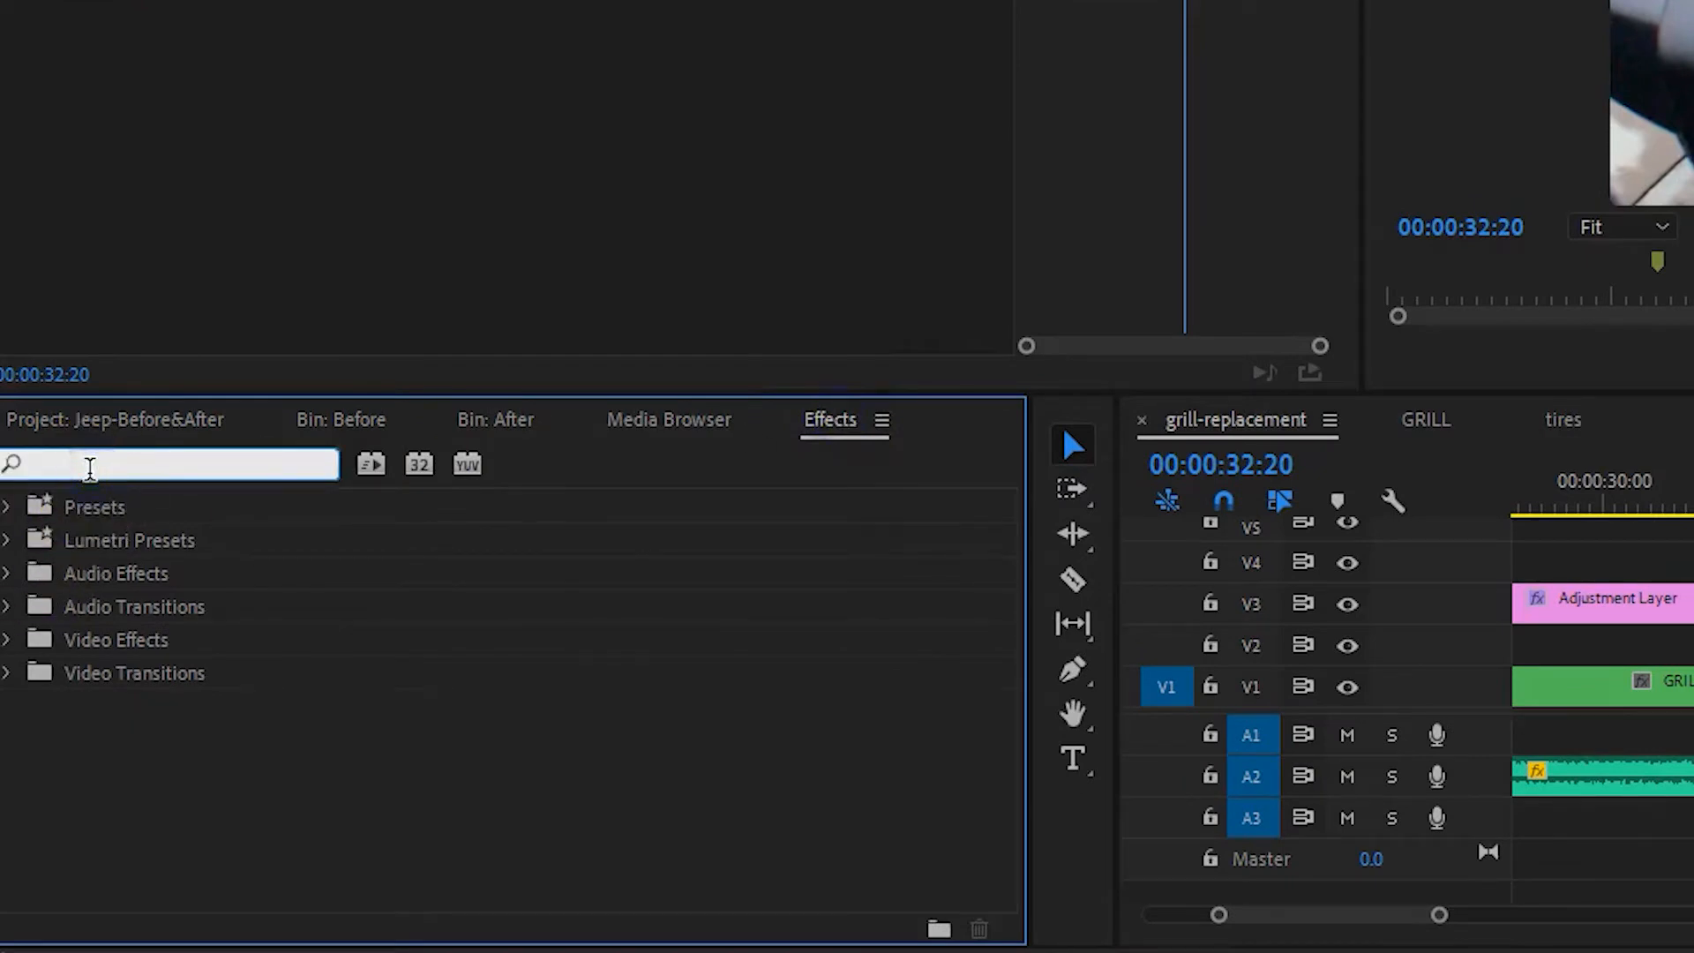
pyautogui.write('warp')
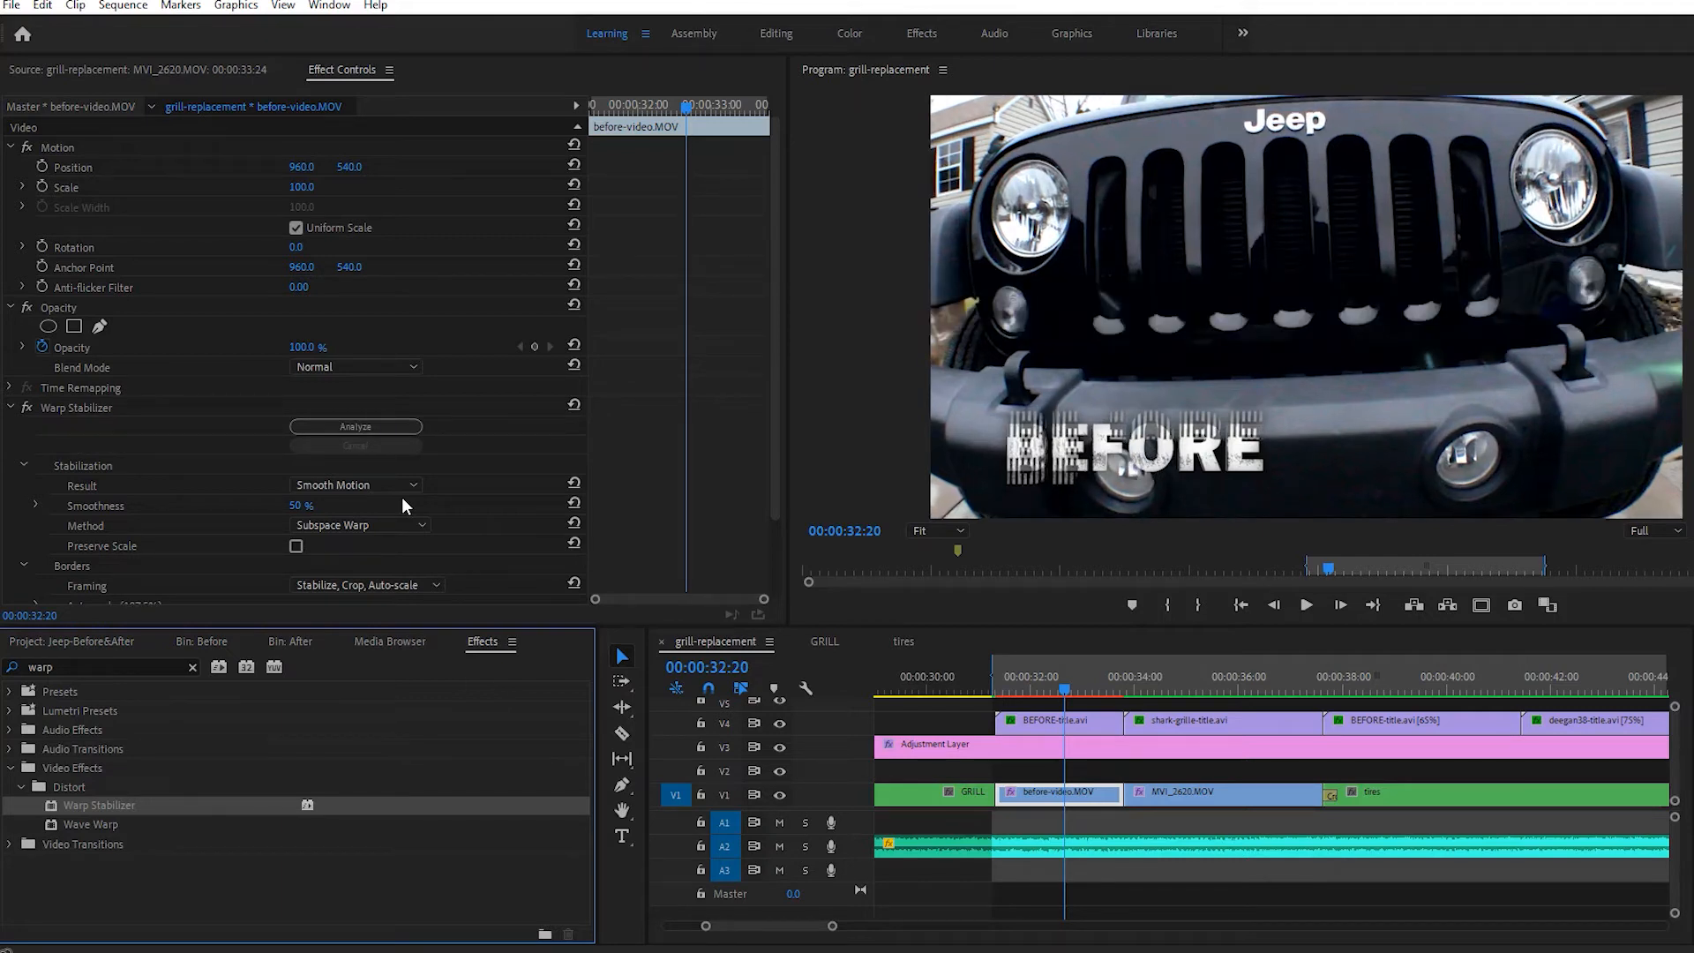
# Place the playhead at the Before title and render effects In to Out before playing.
pyautogui.click(1014, 794)
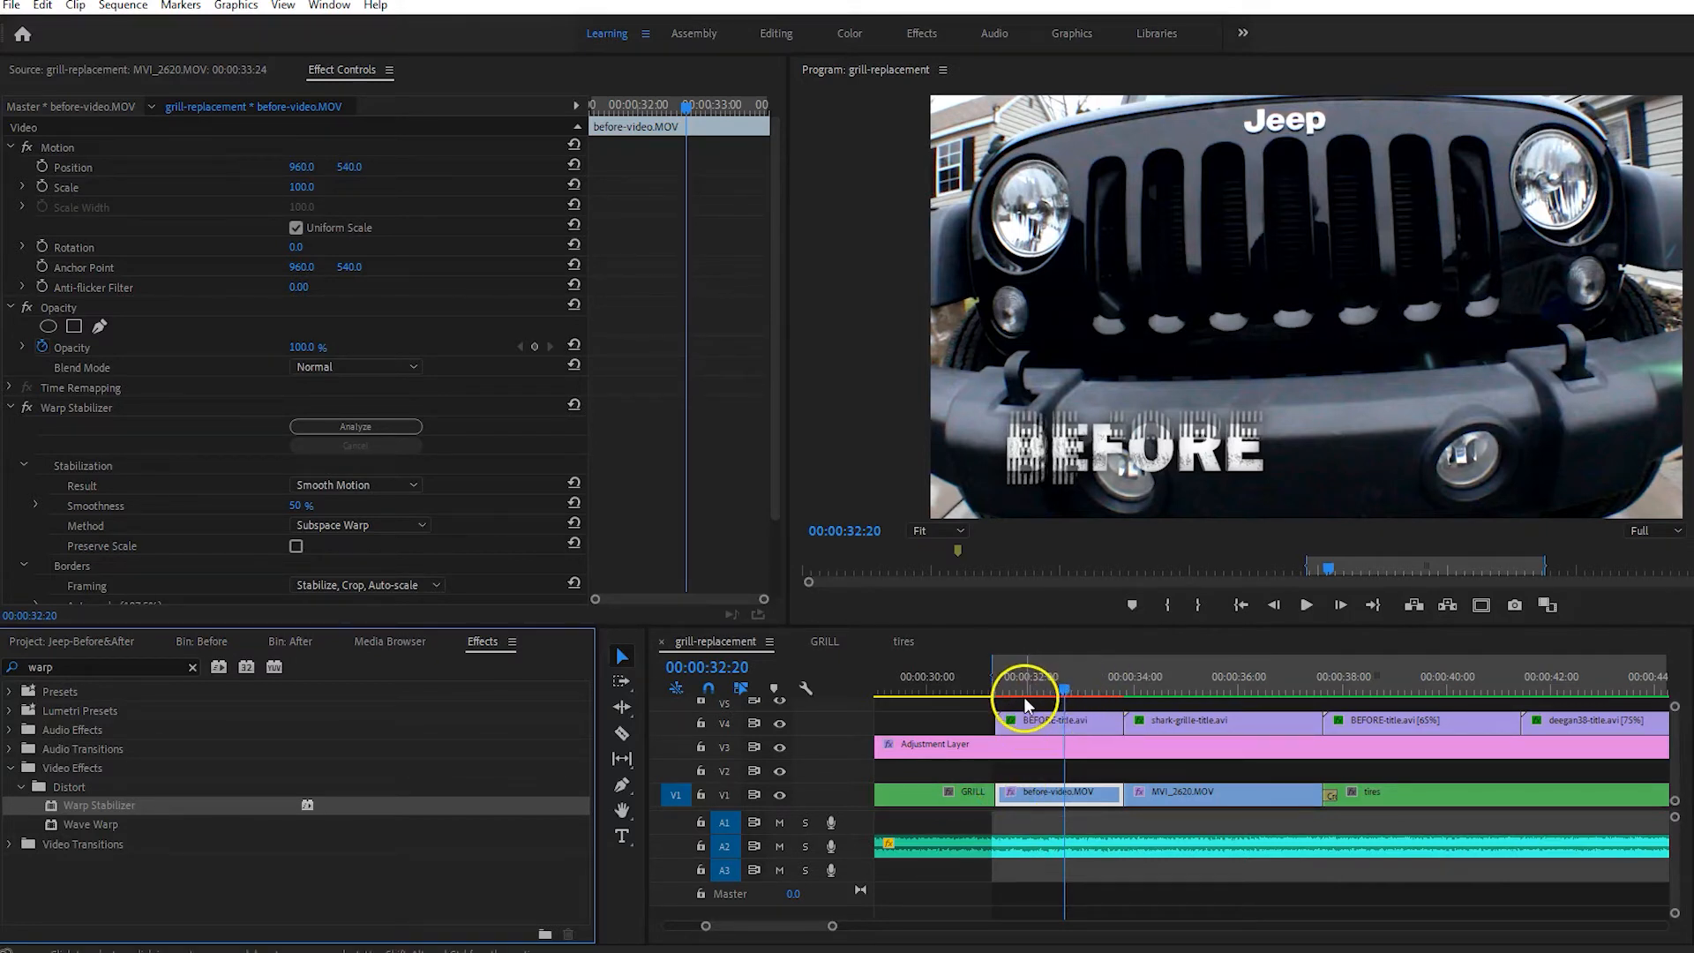
pyautogui.click(123, 5)
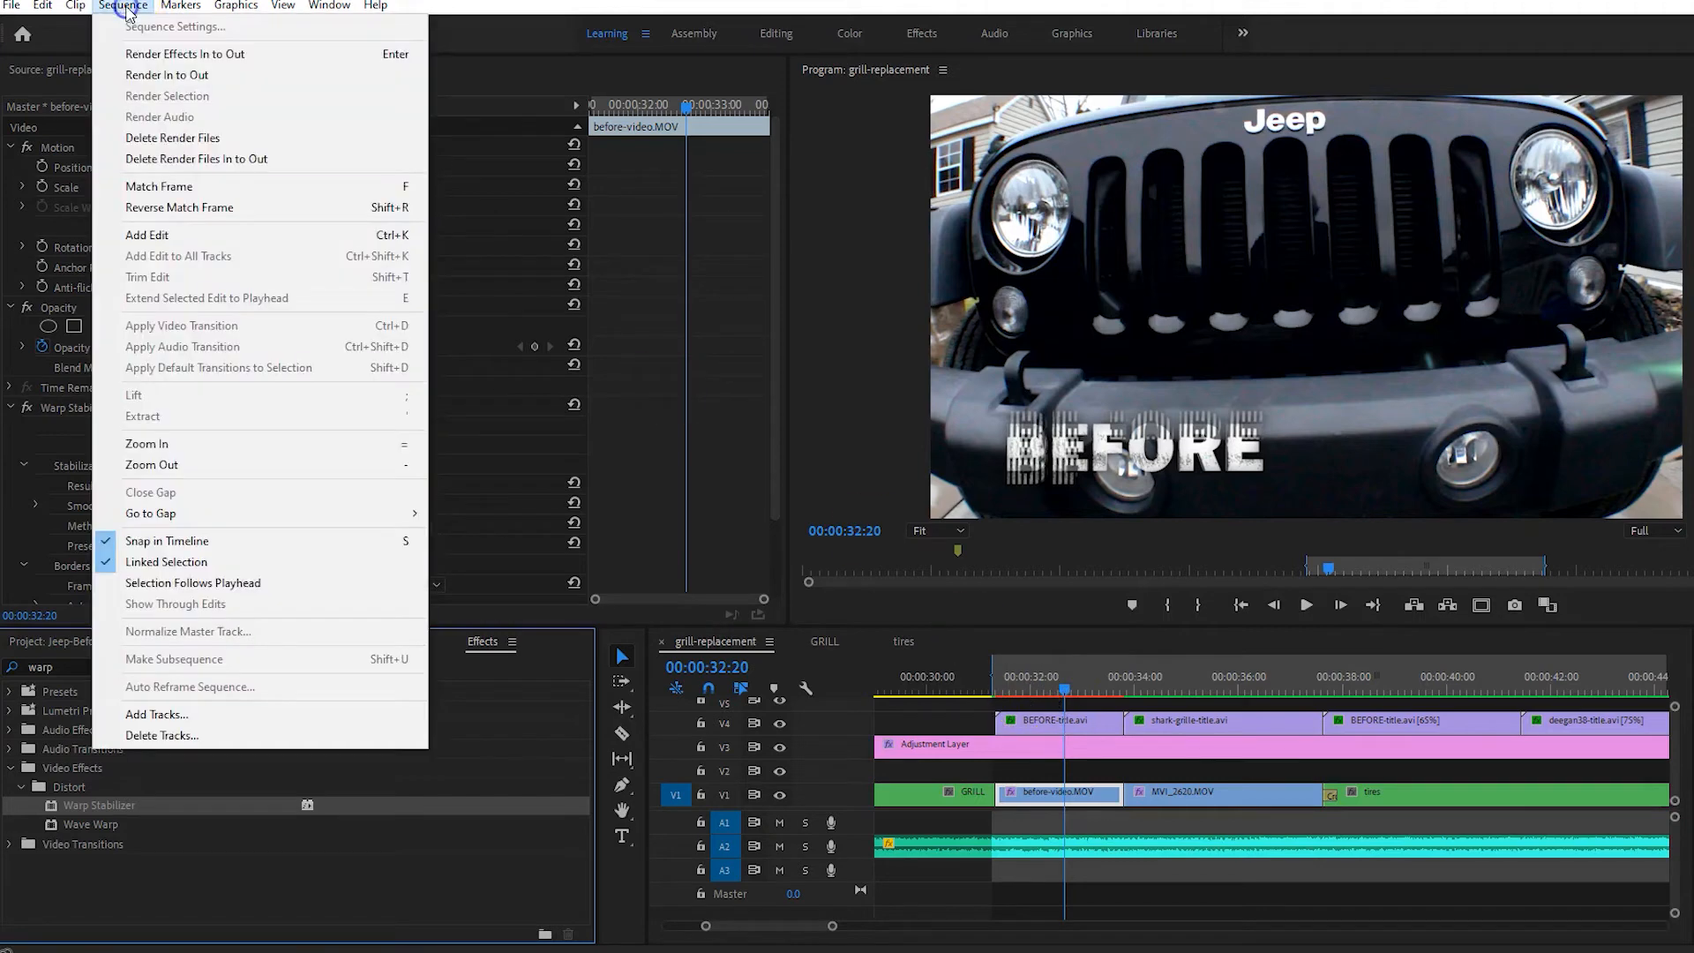
pyautogui.click(166, 74)
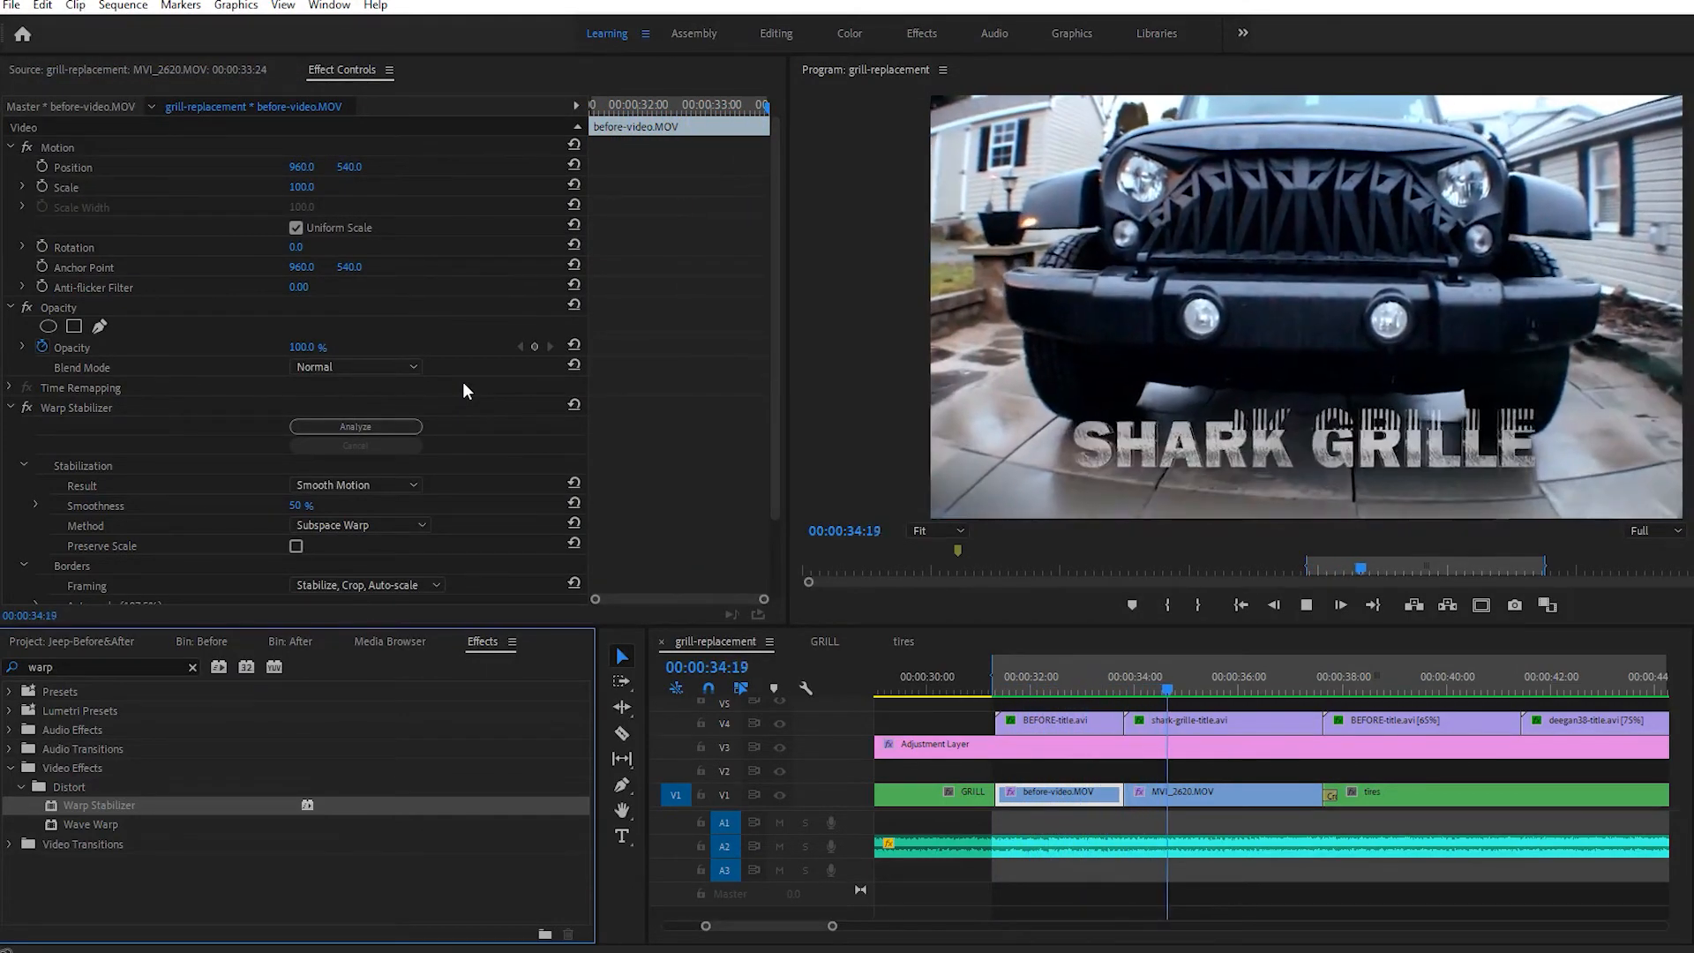
pyautogui.click(1235, 684)
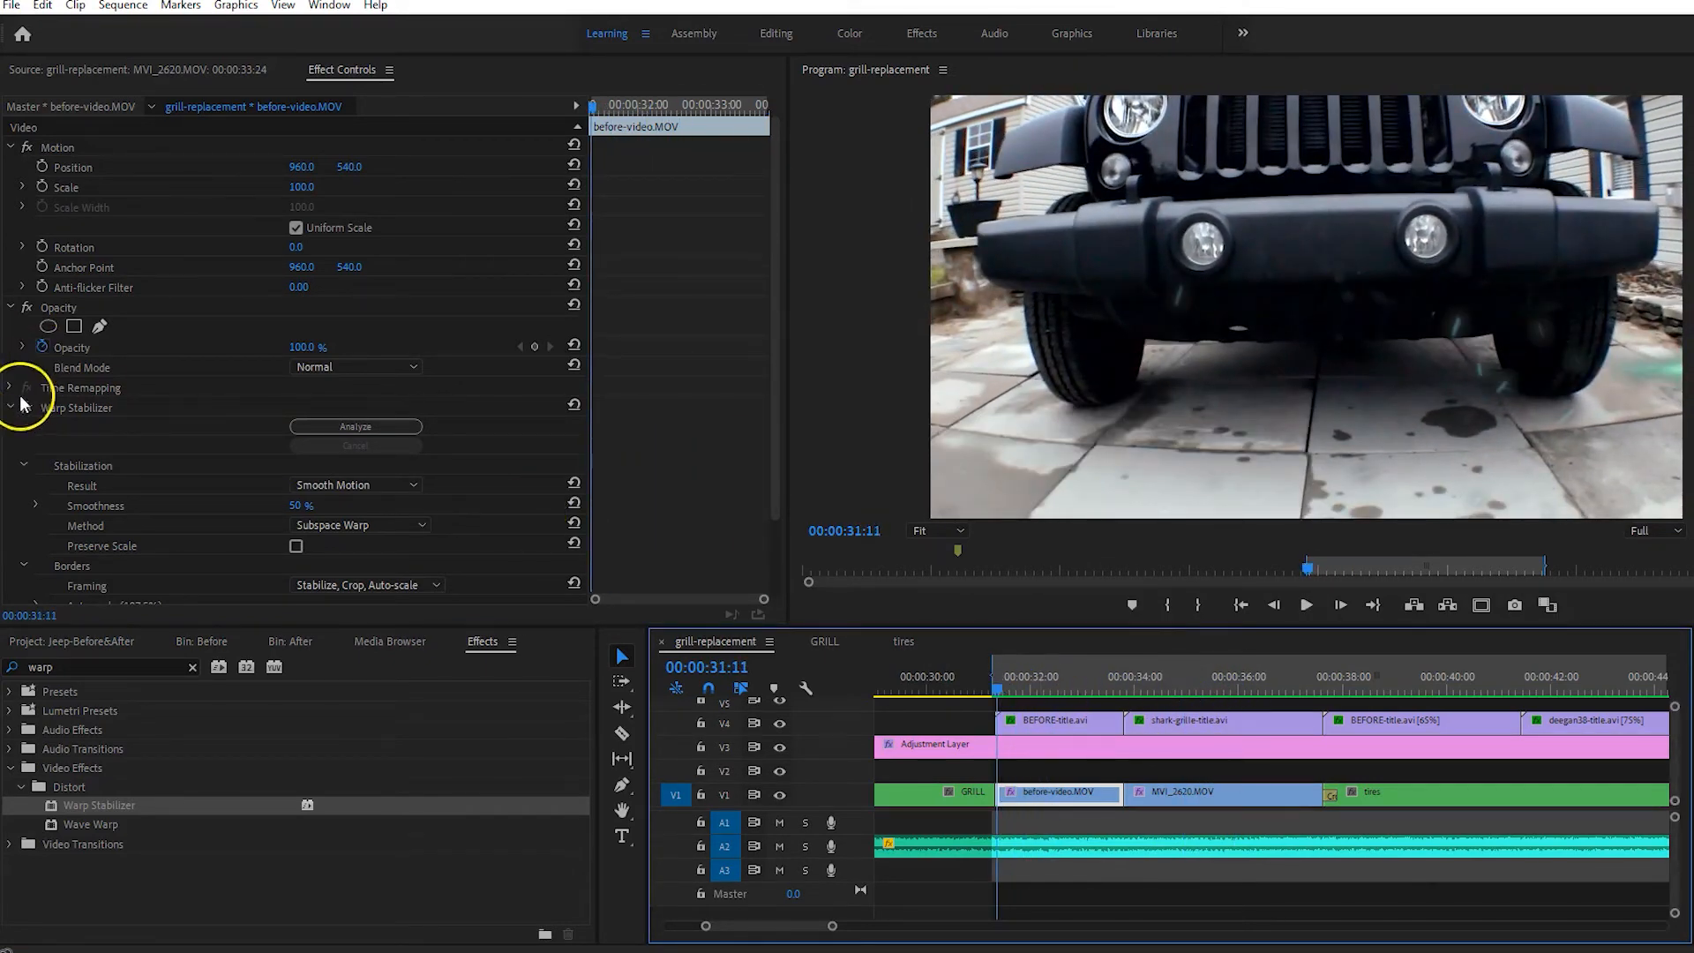
pyautogui.click(1306, 605)
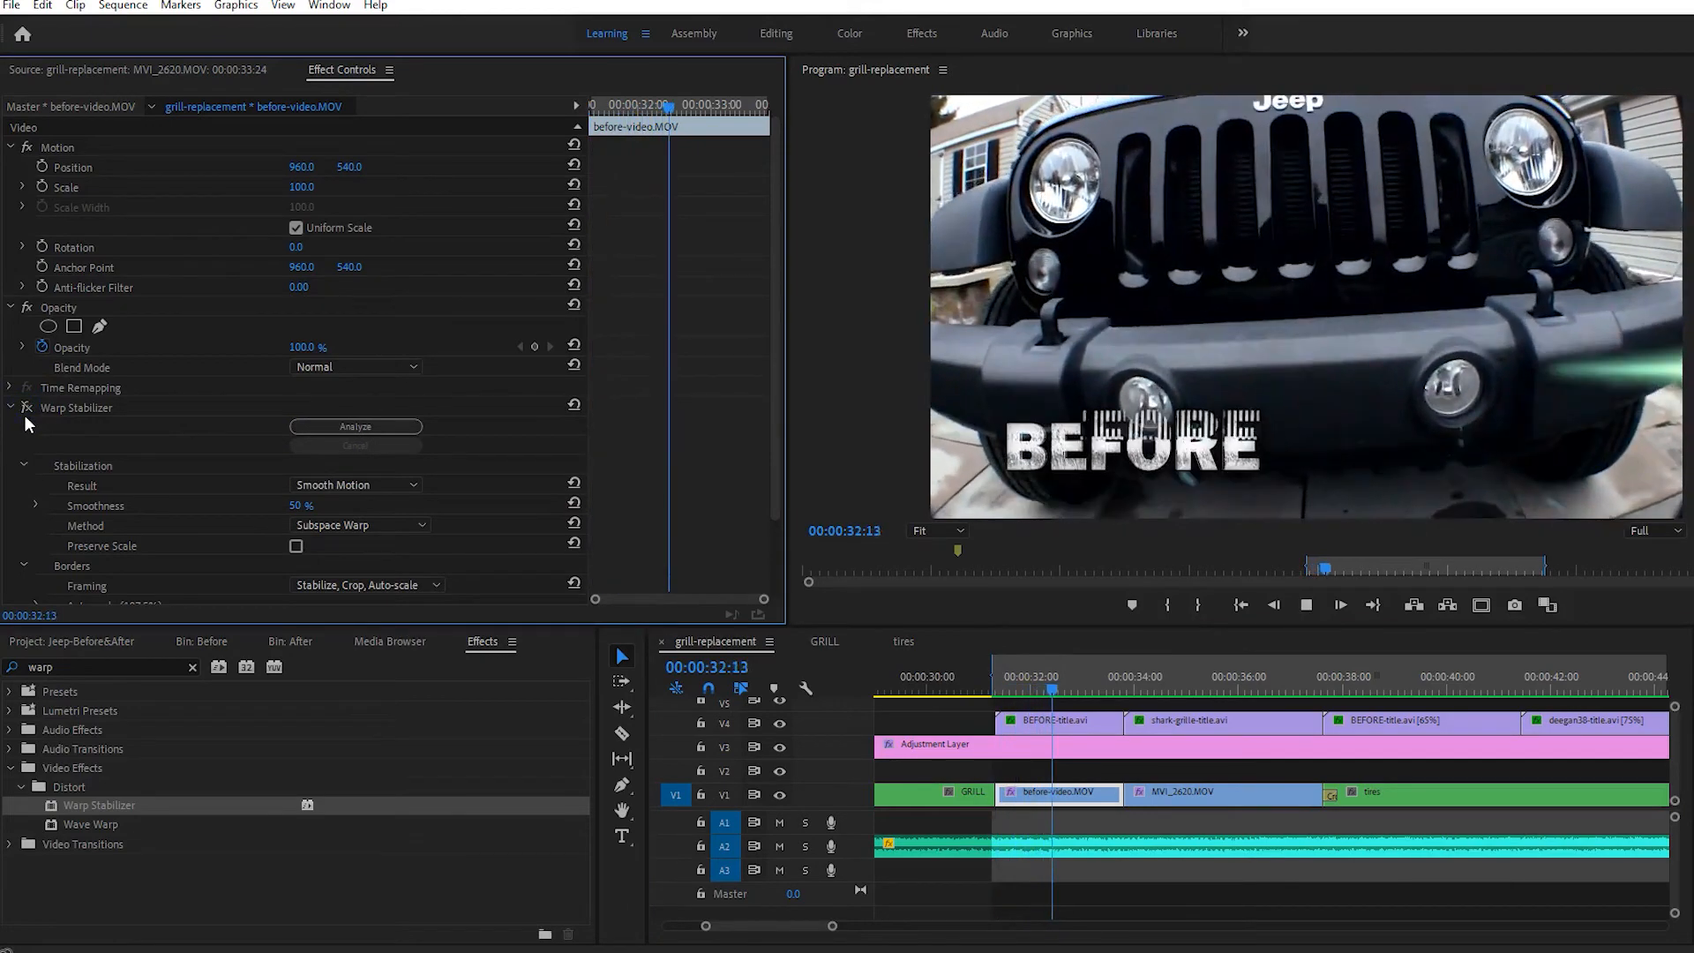
pyautogui.click(1074, 689)
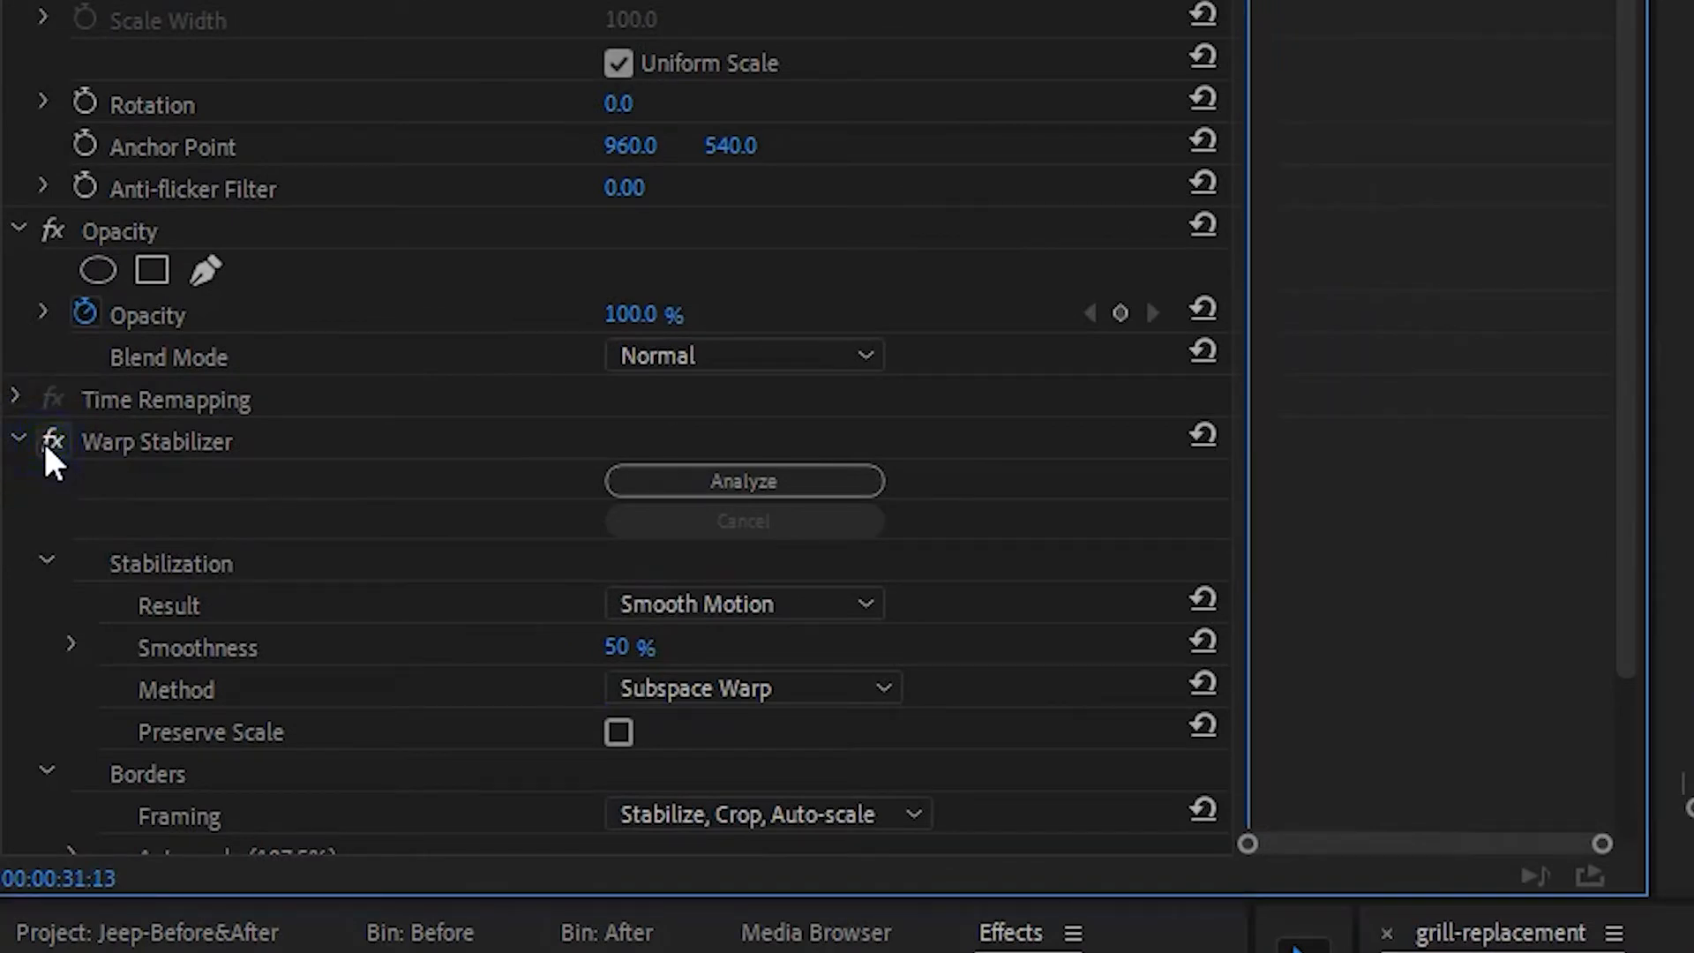
pyautogui.click(49, 441)
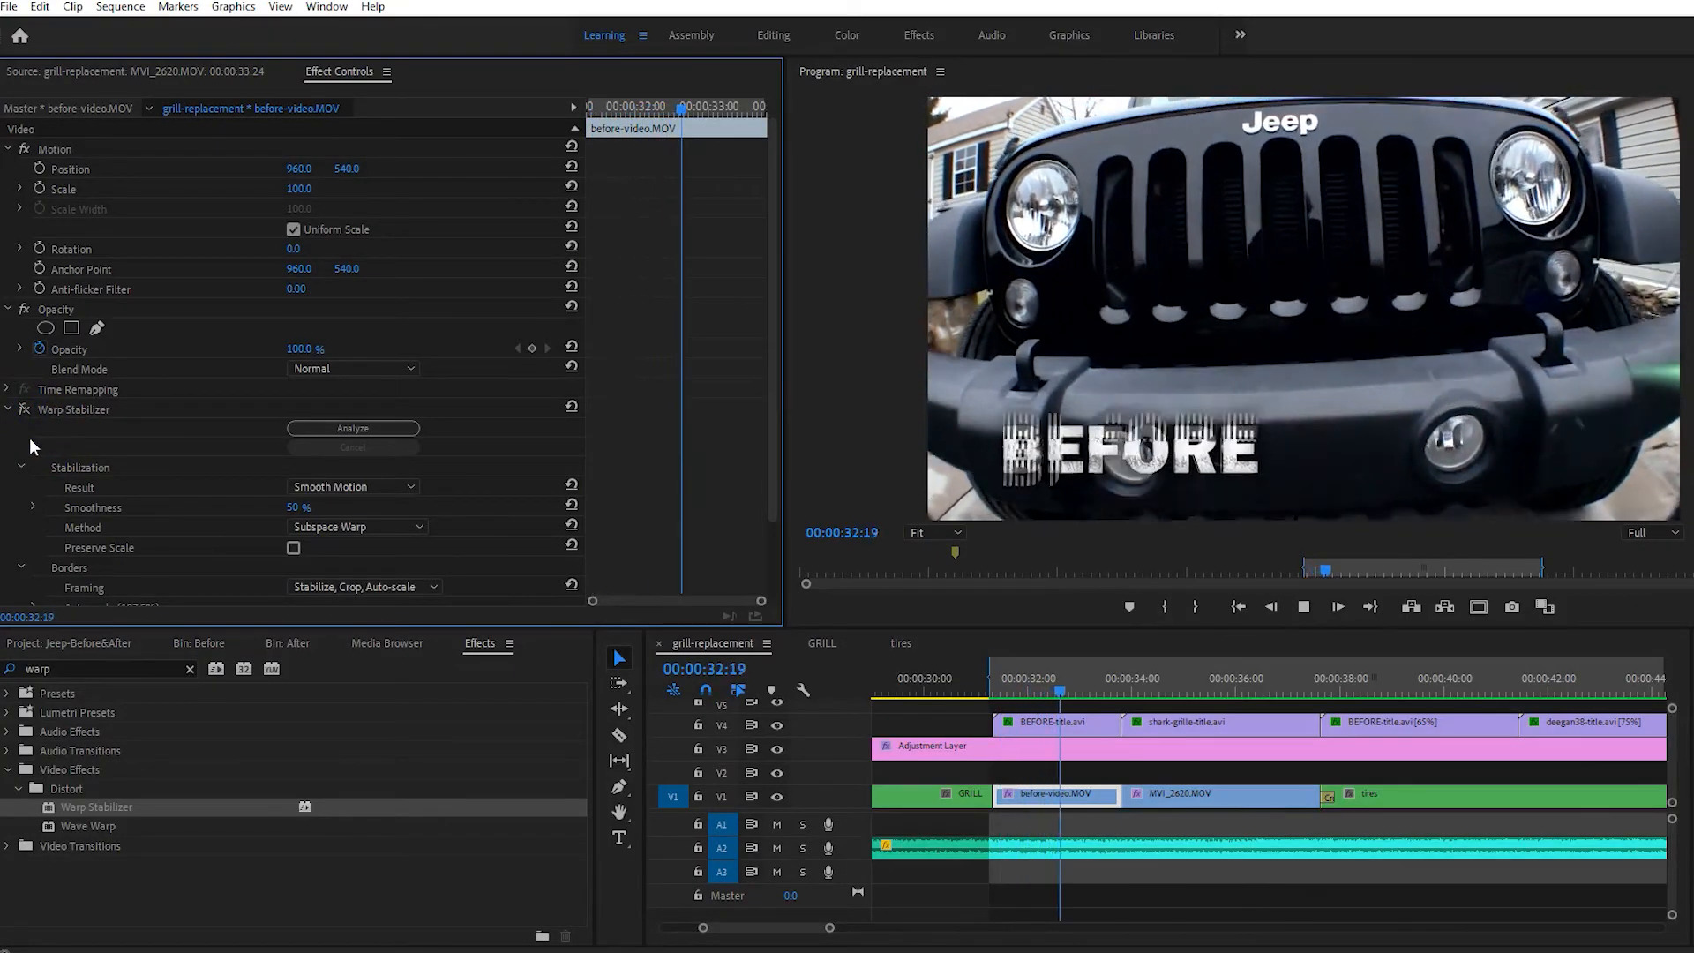
# Replay the Before clip with Warp Stabilizer switched off to show the shaky footage.
pyautogui.moveTo(1055, 693); pyautogui.dragTo(1024, 694)
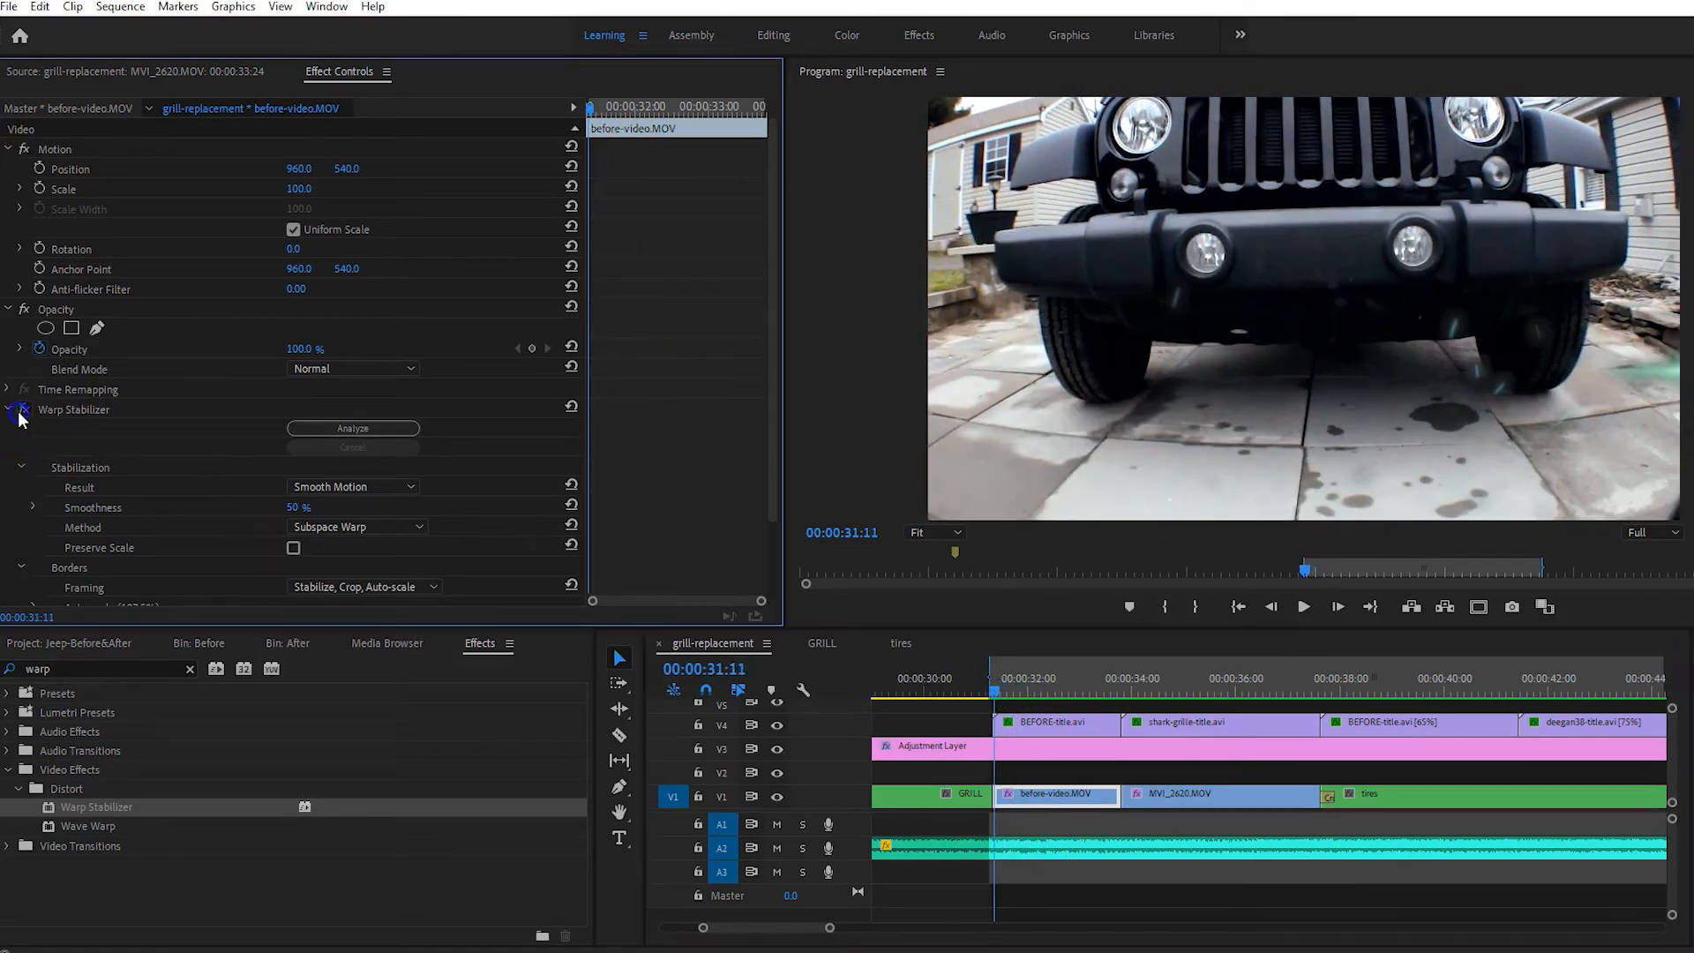
pyautogui.click(1302, 607)
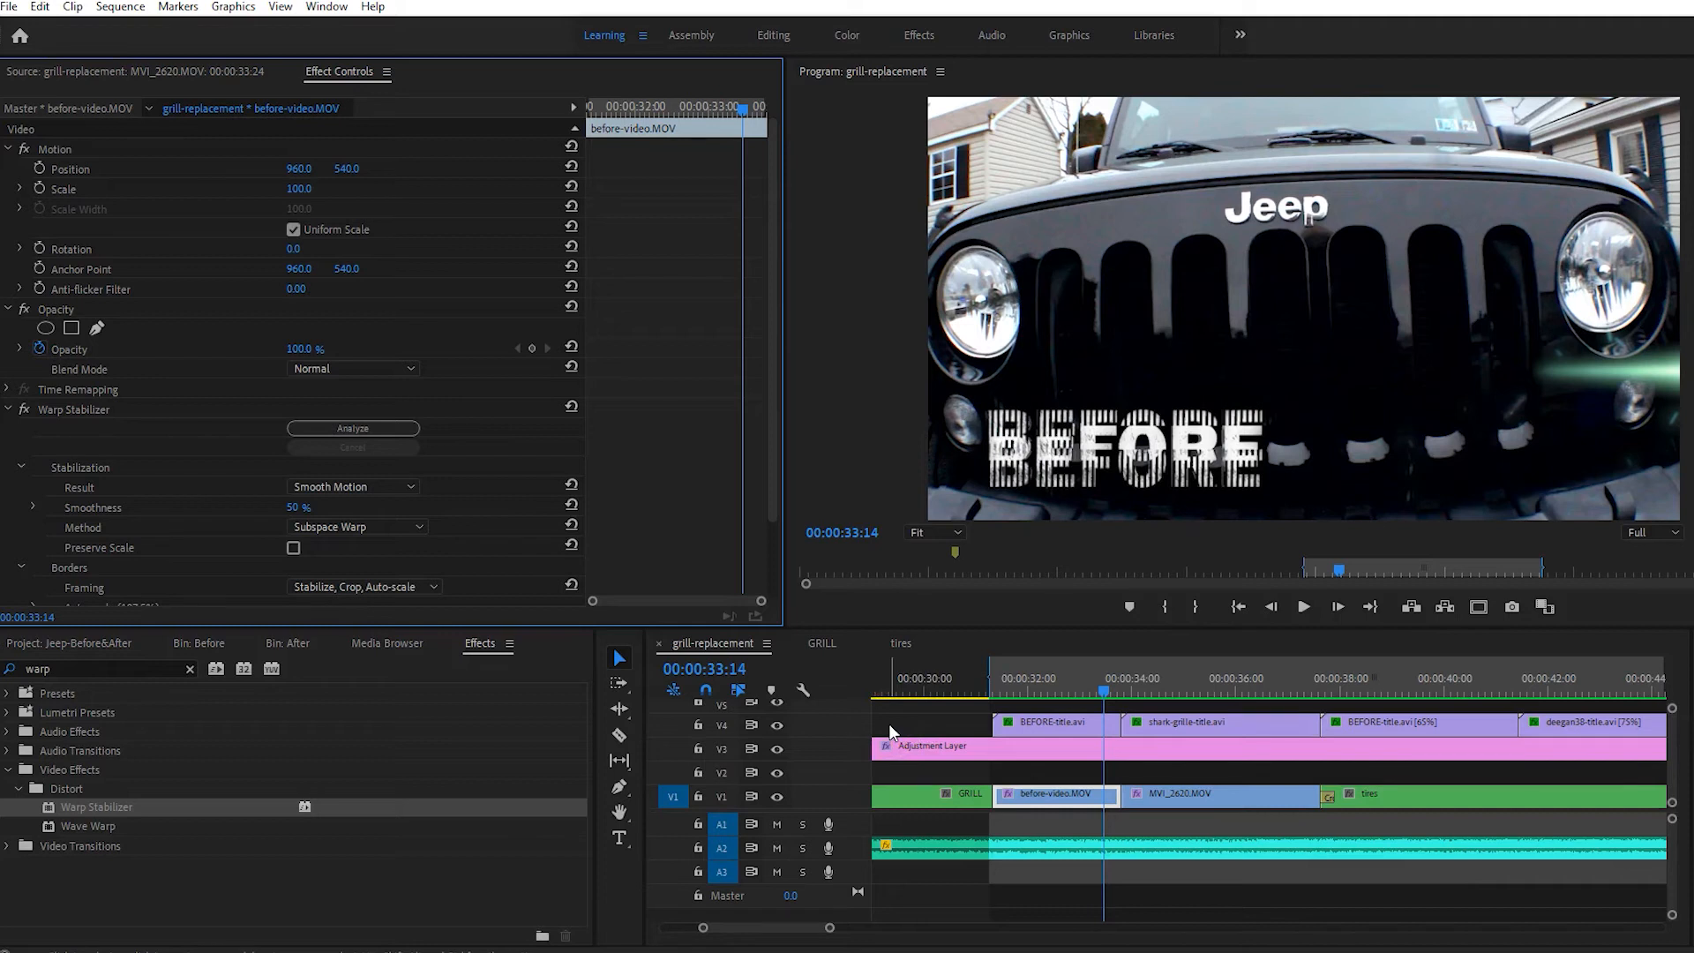
pyautogui.moveTo(833, 887)
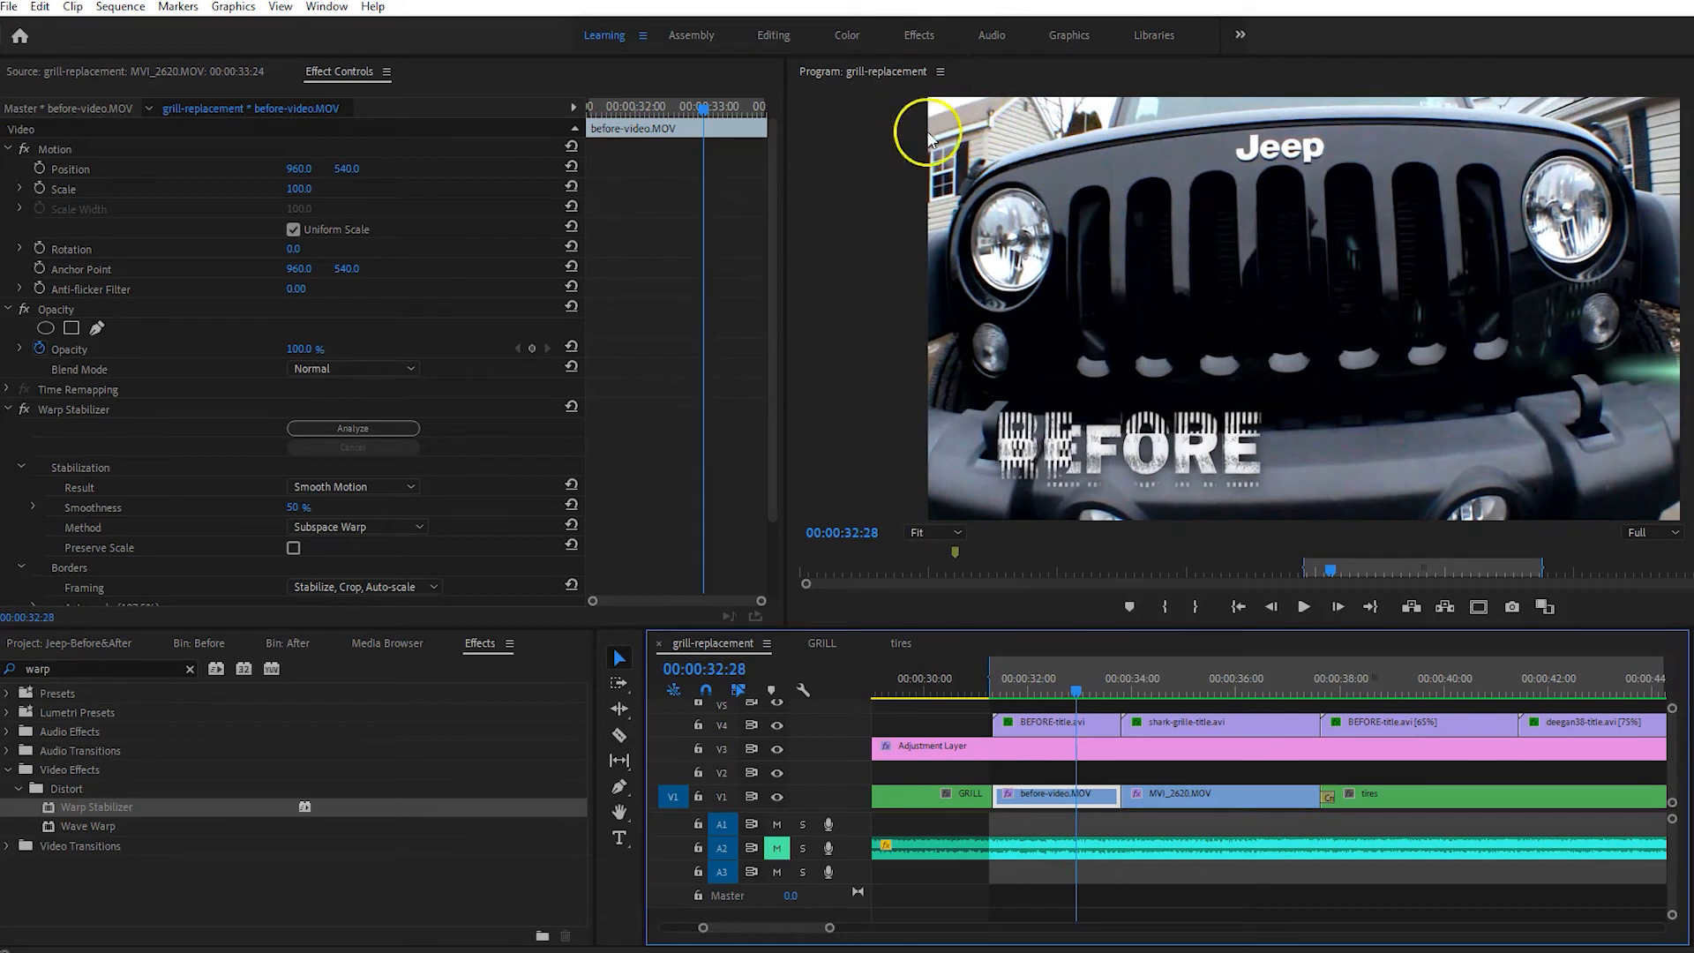
pyautogui.moveTo(953, 97)
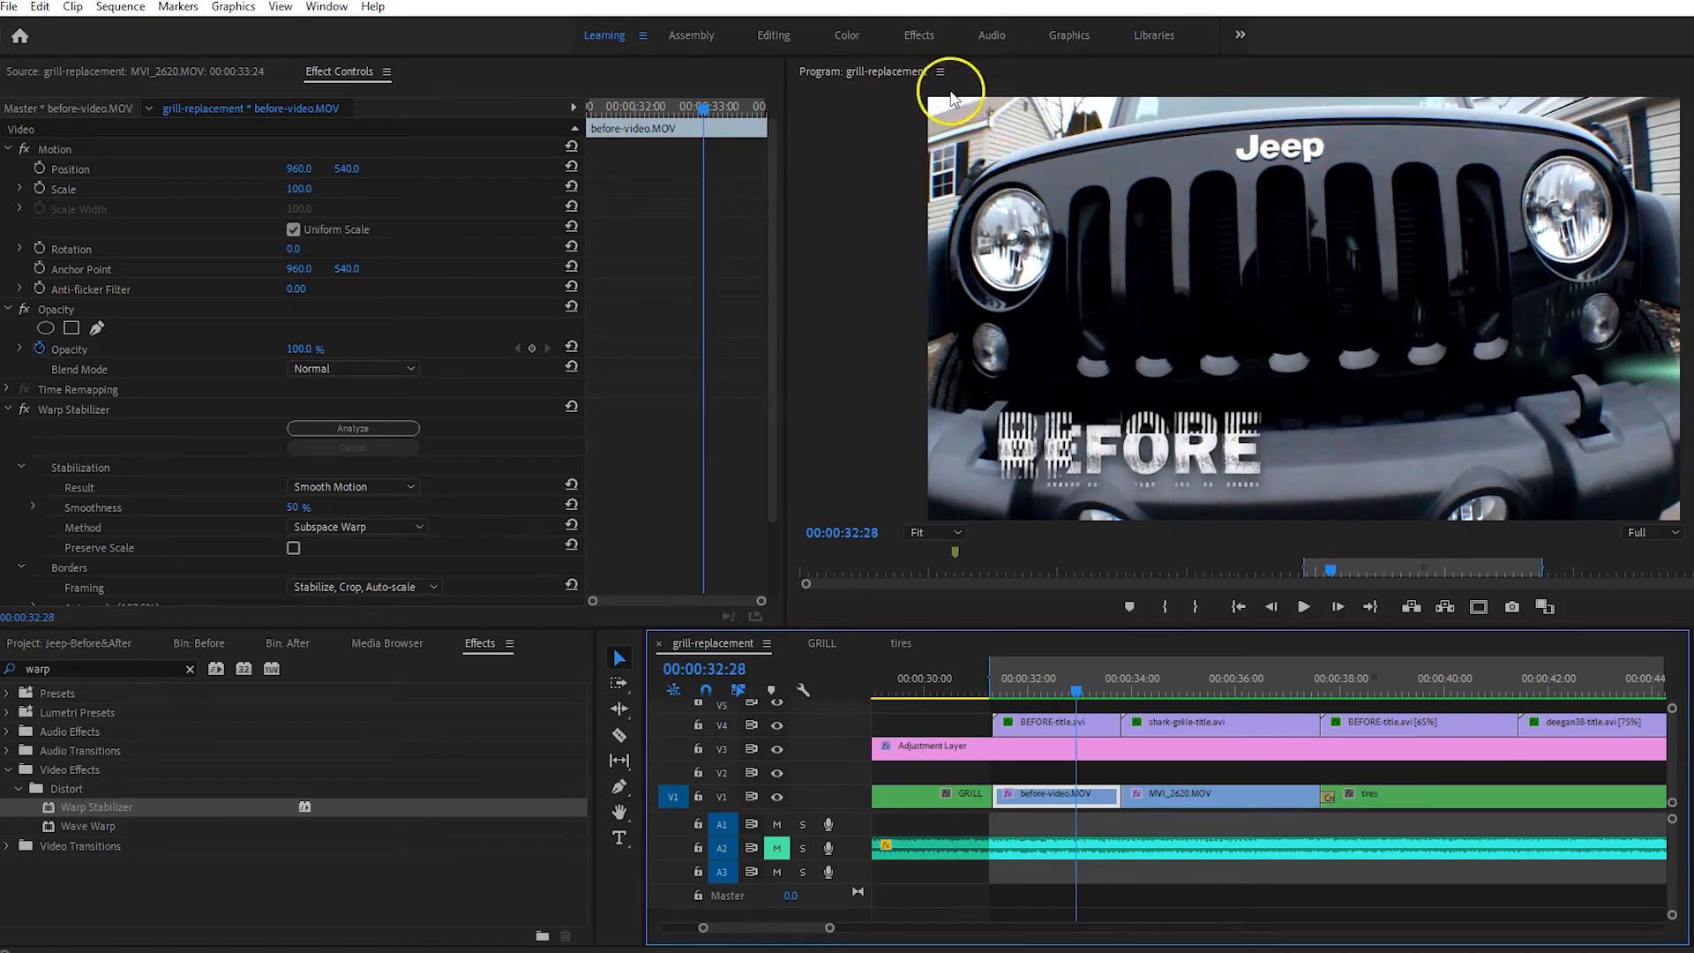
pyautogui.moveTo(1176, 536)
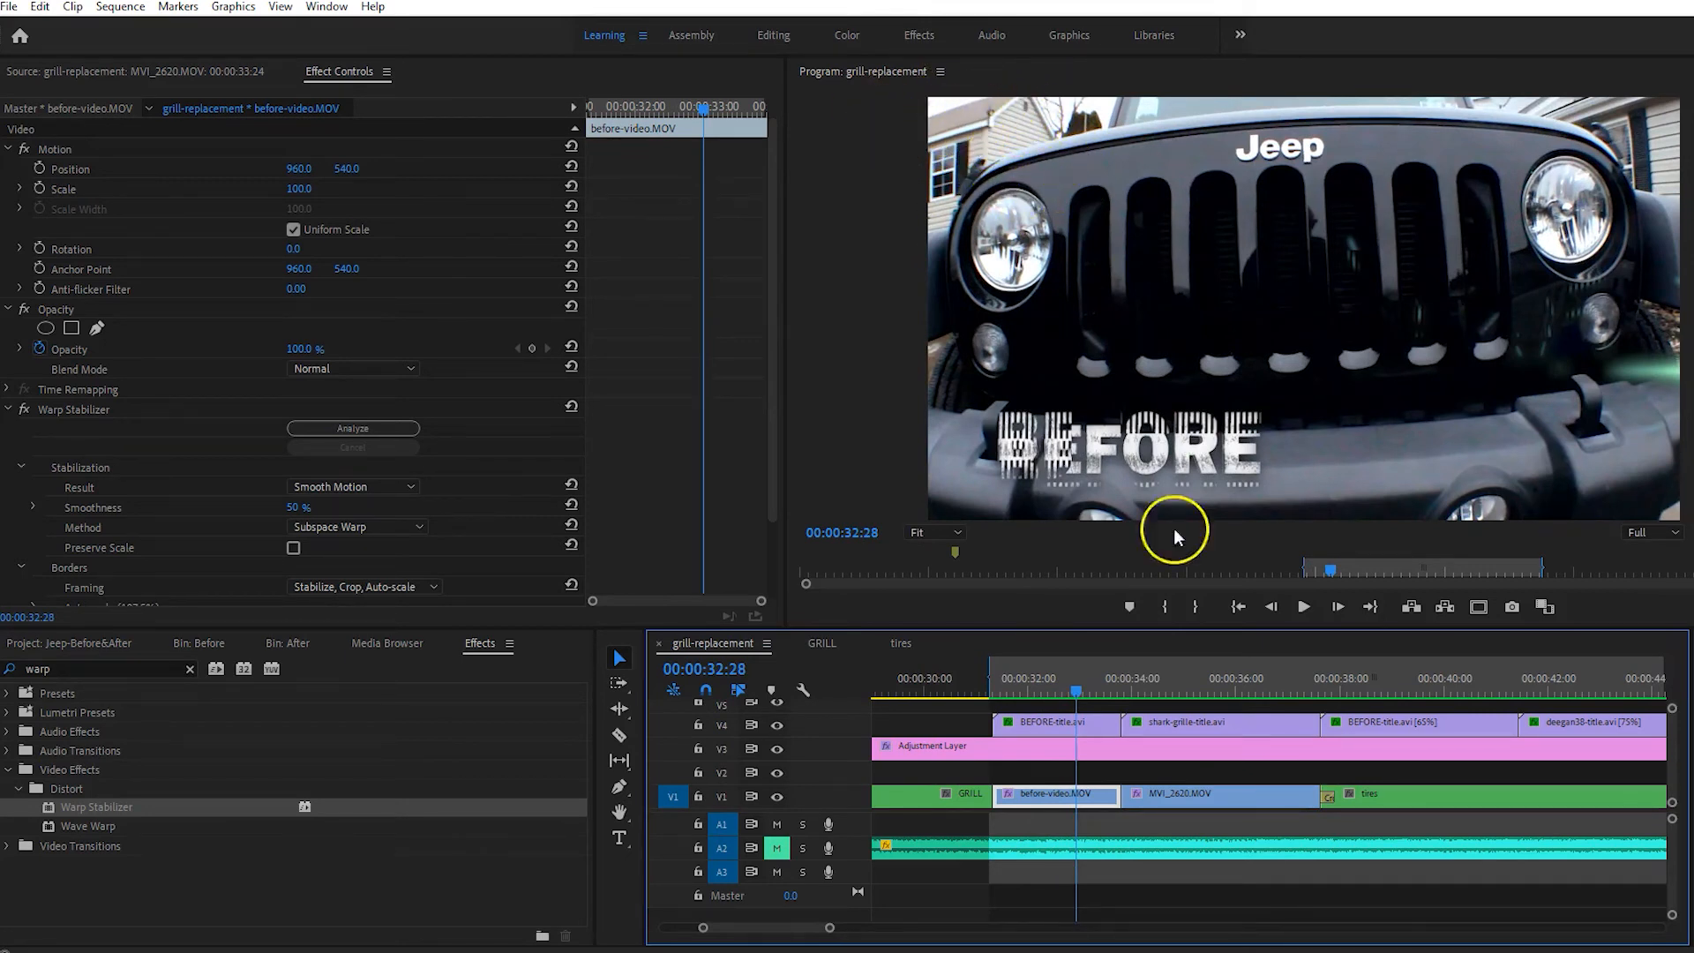
pyautogui.click(1087, 695)
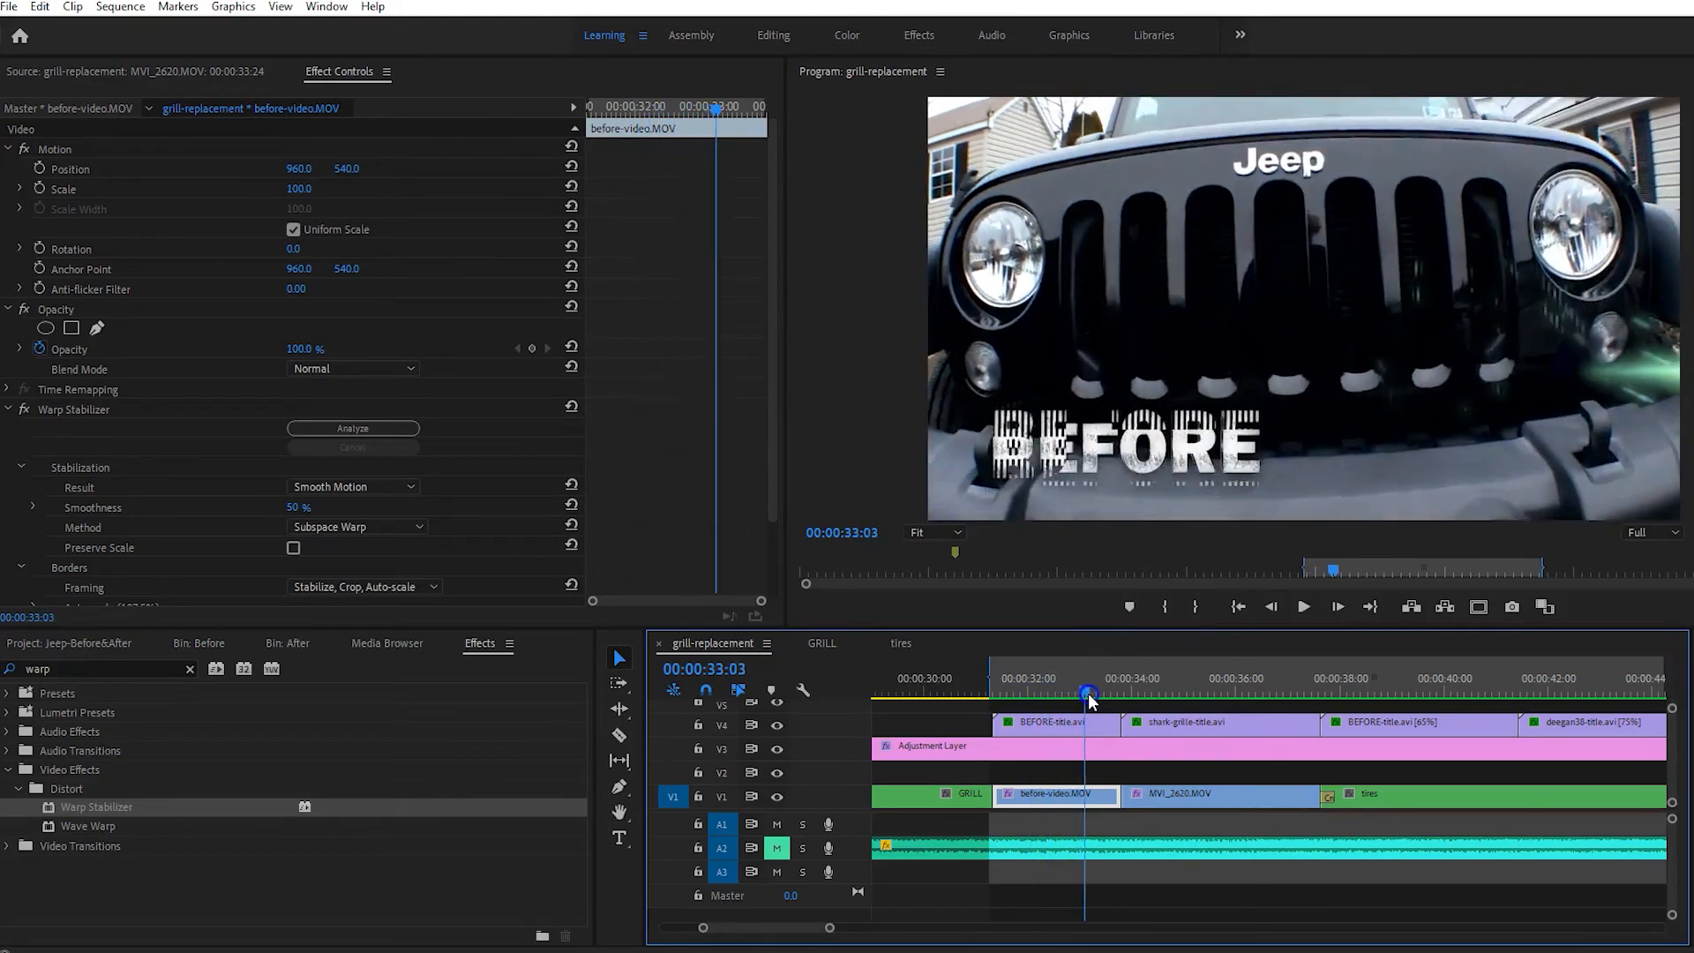
pyautogui.moveTo(1088, 696); pyautogui.dragTo(1047, 695)
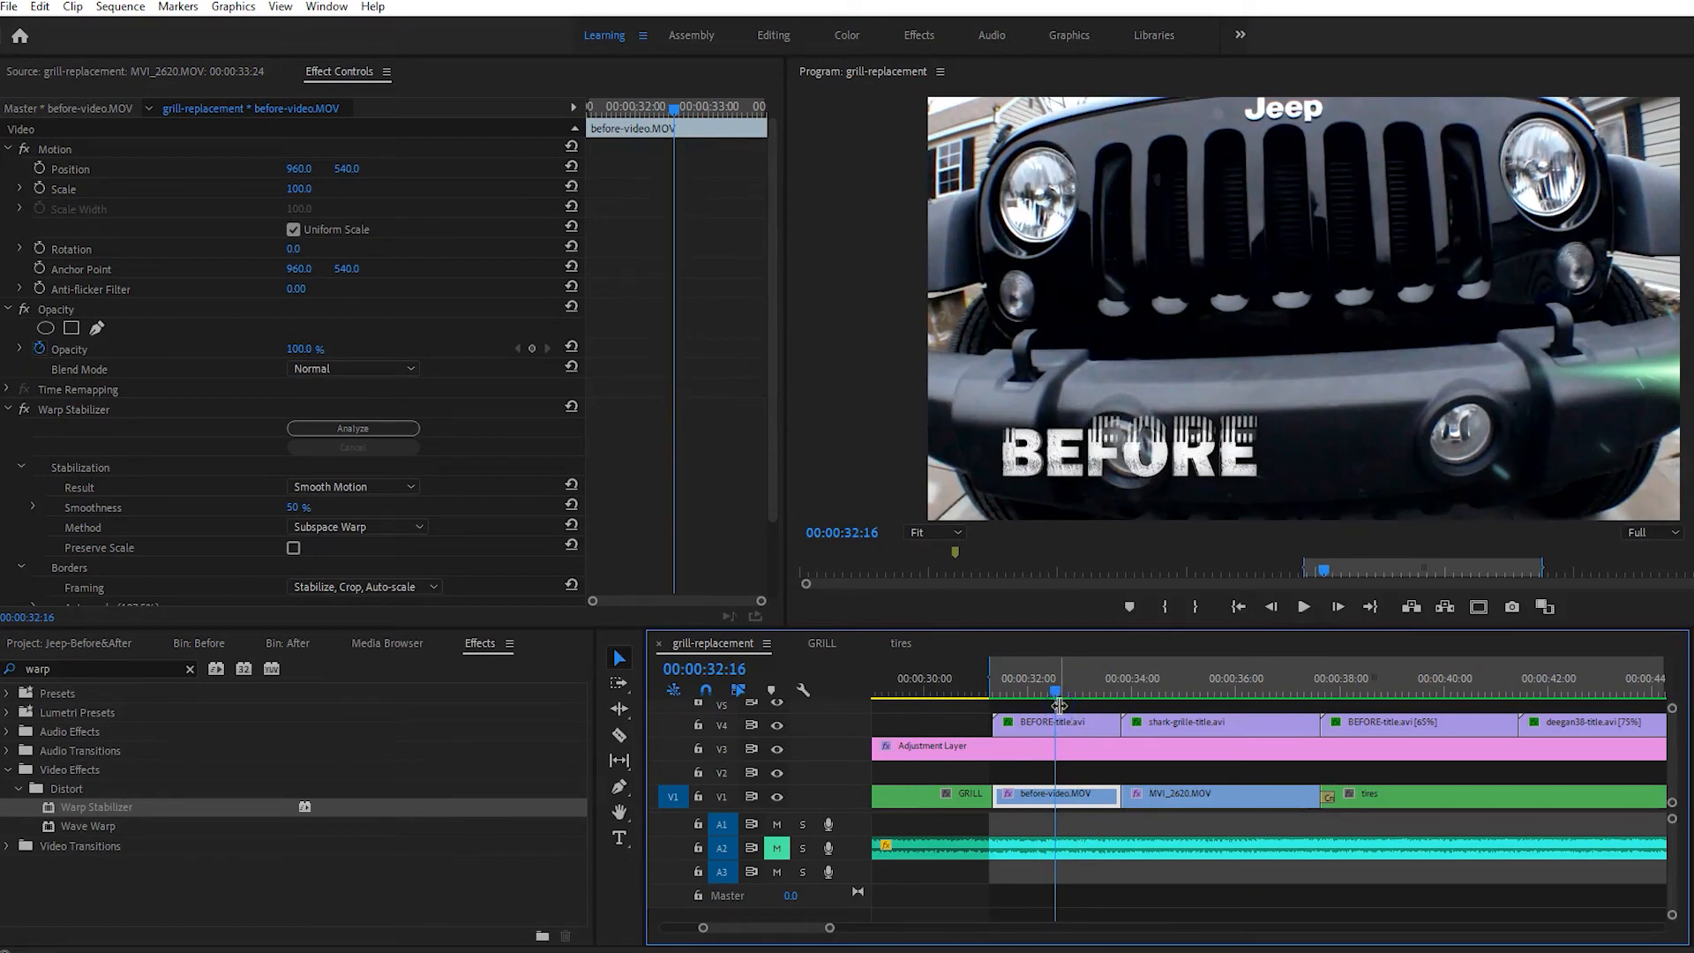
pyautogui.moveTo(1058, 693); pyautogui.dragTo(1004, 693)
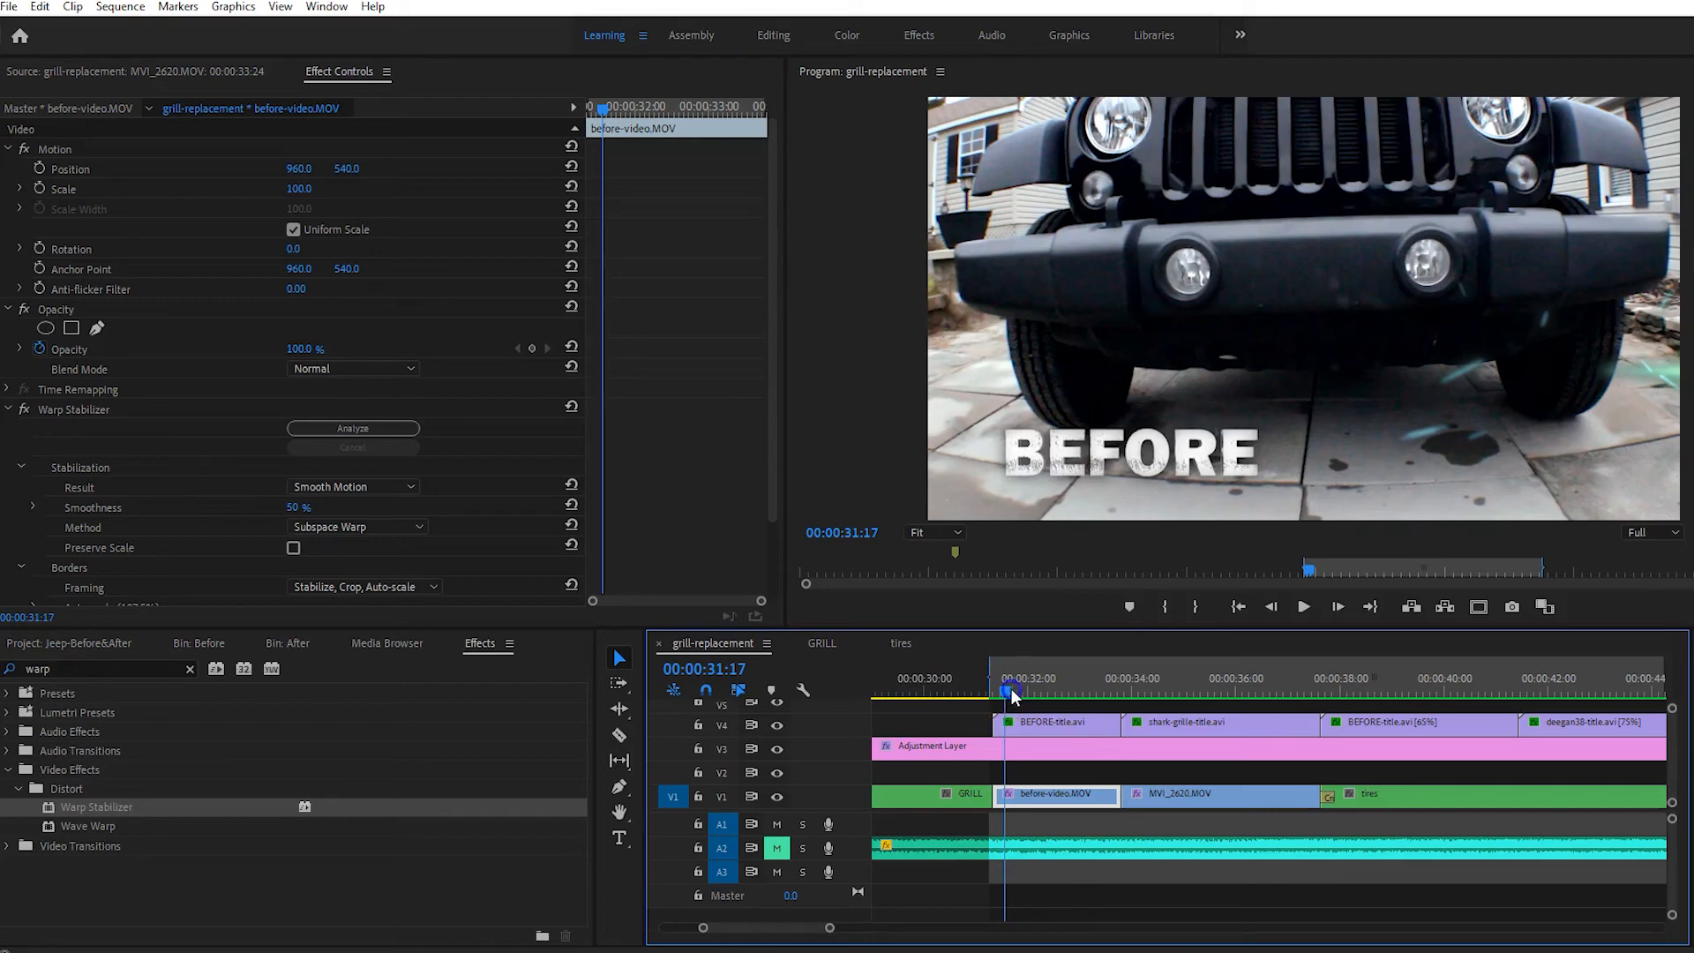
pyautogui.moveTo(1004, 692); pyautogui.dragTo(1080, 692)
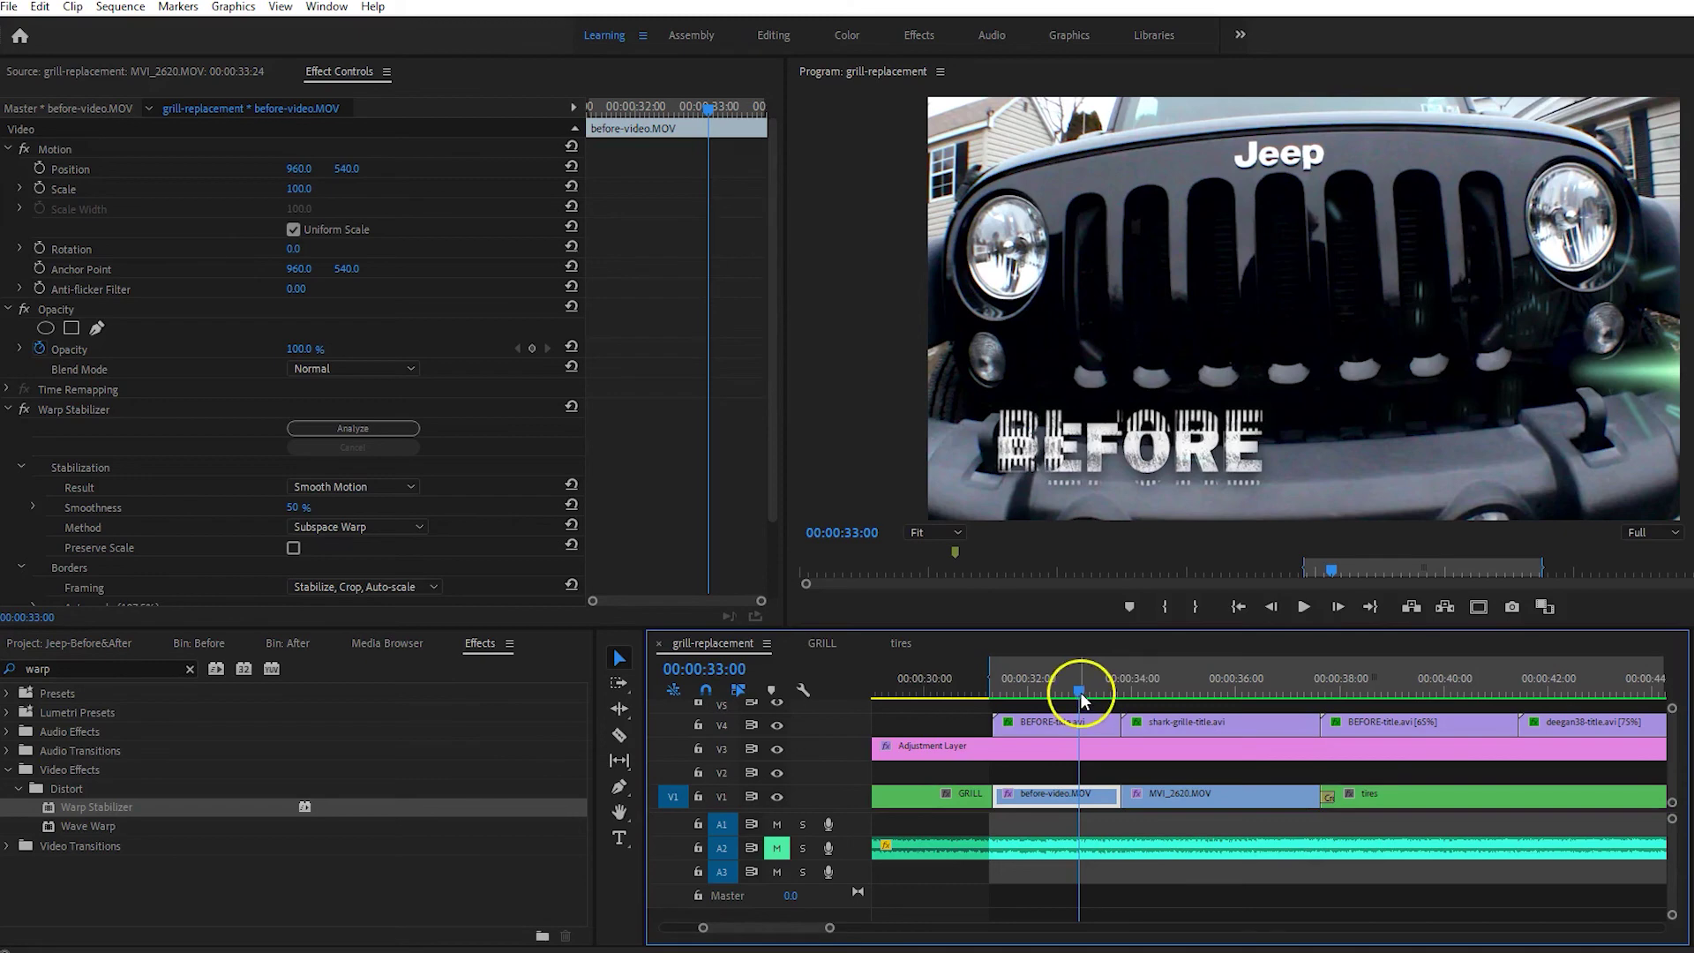
pyautogui.click(1202, 692)
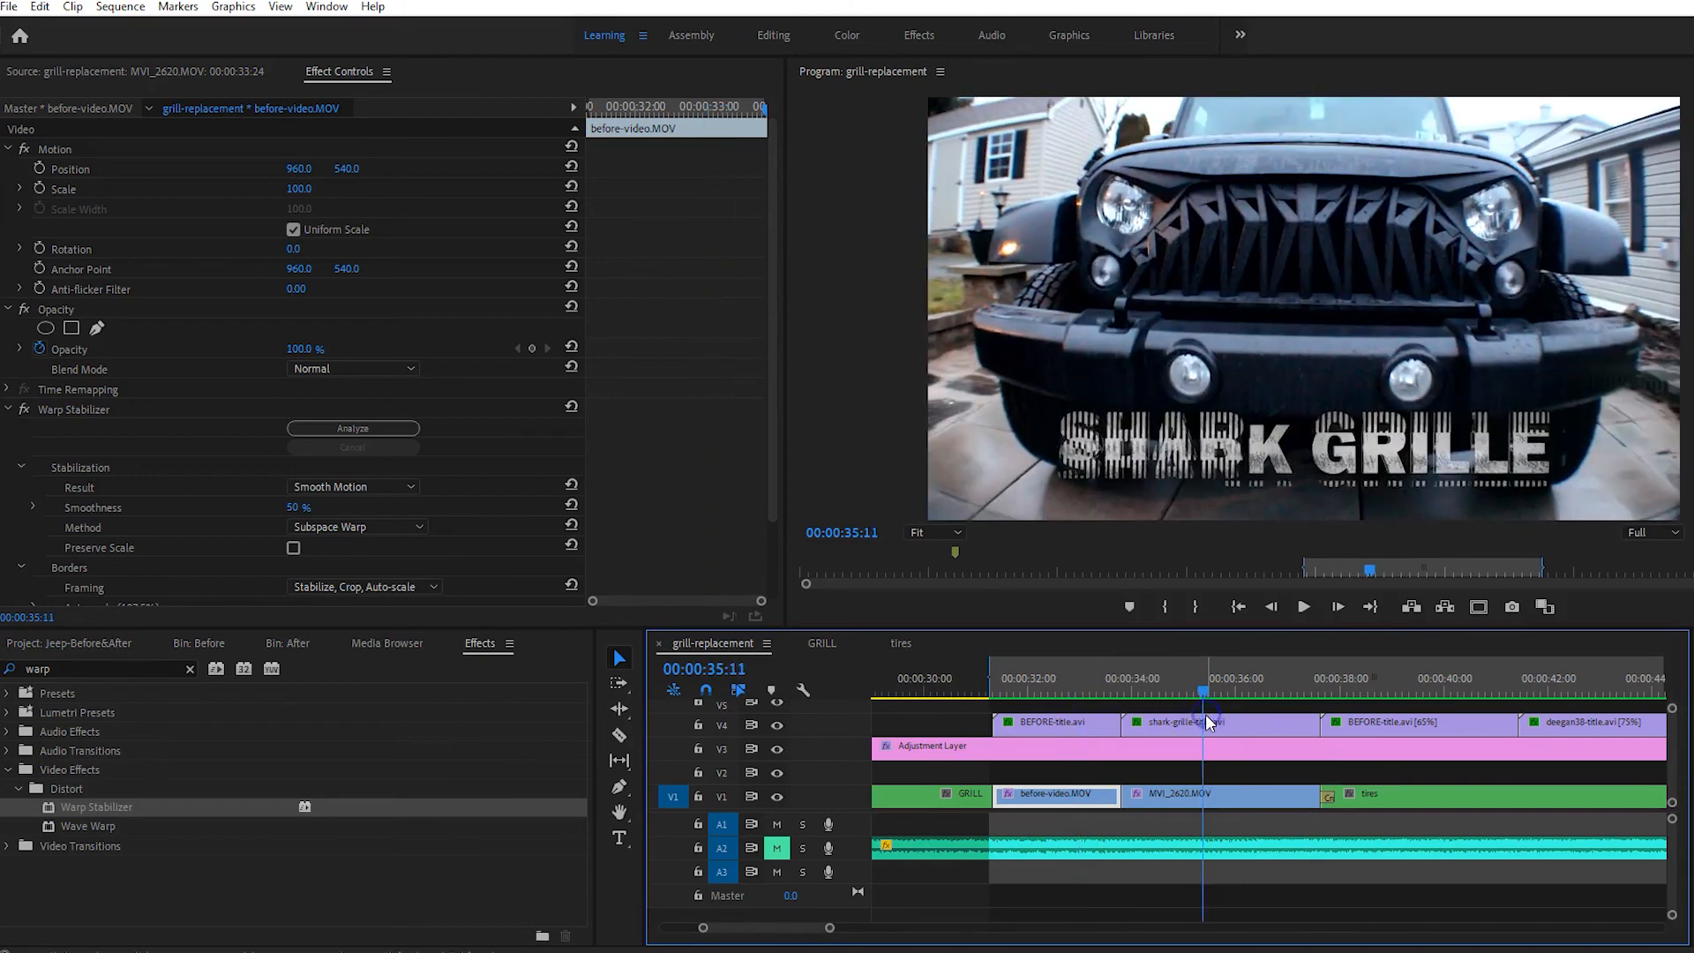
pyautogui.moveTo(1209, 722)
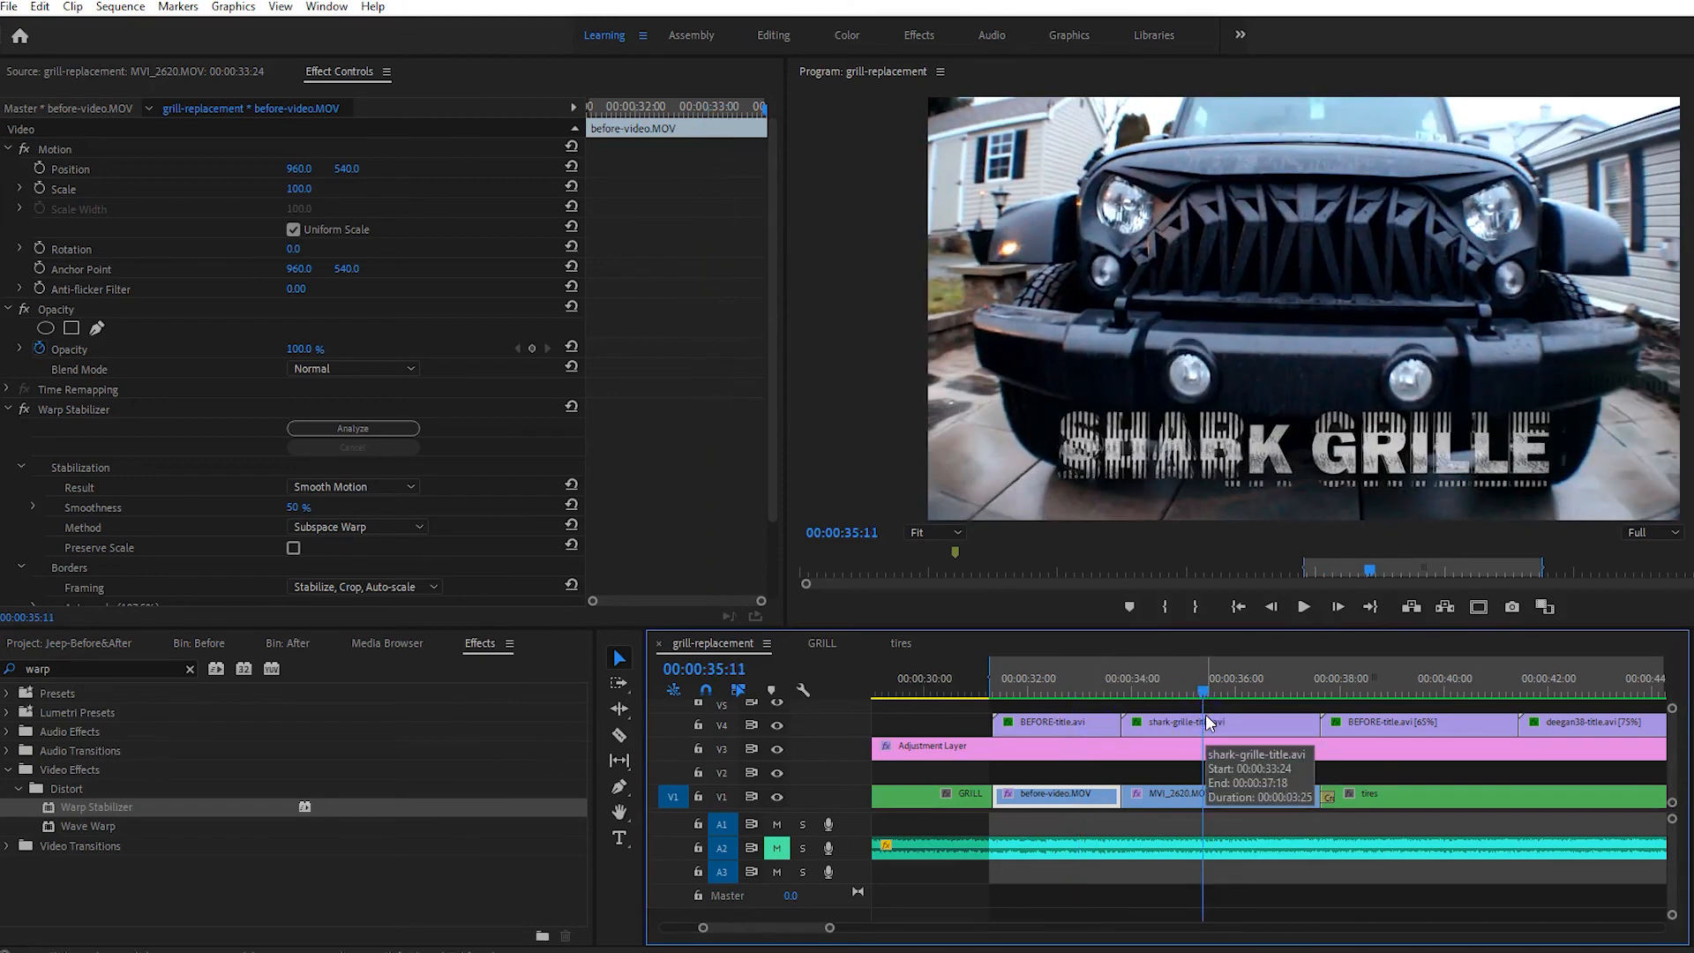